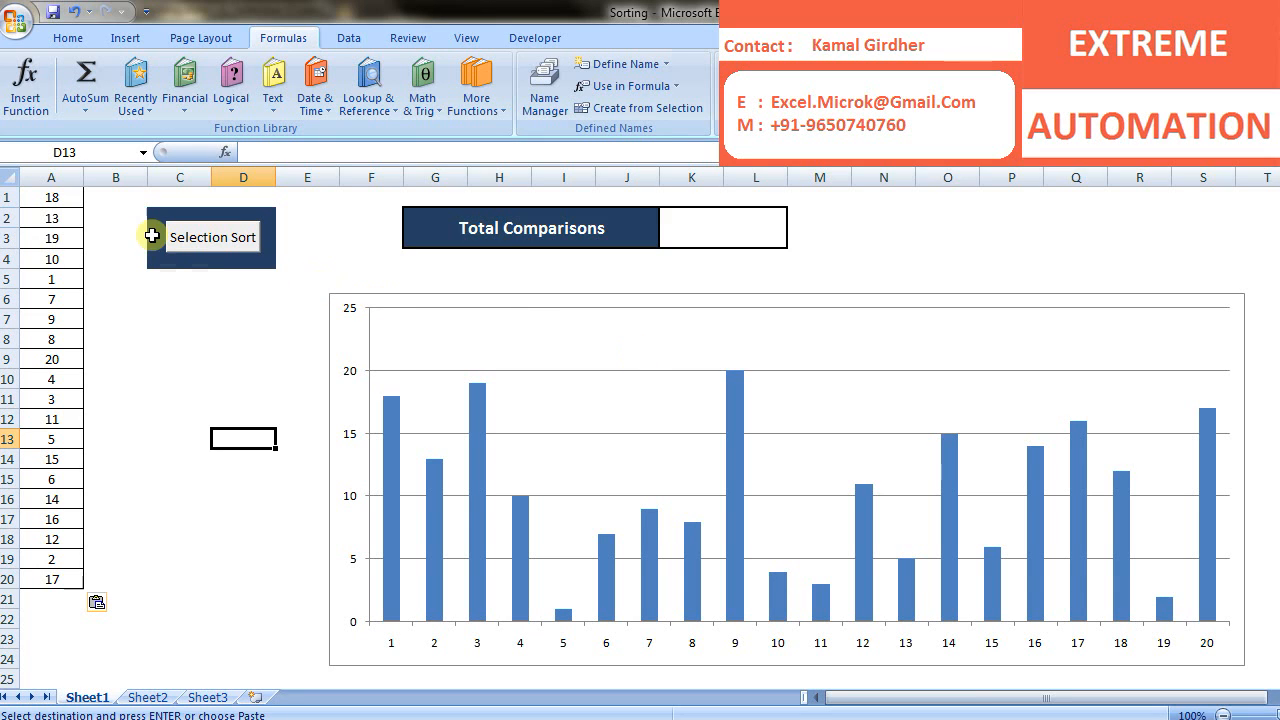
mouse_move(267, 304)
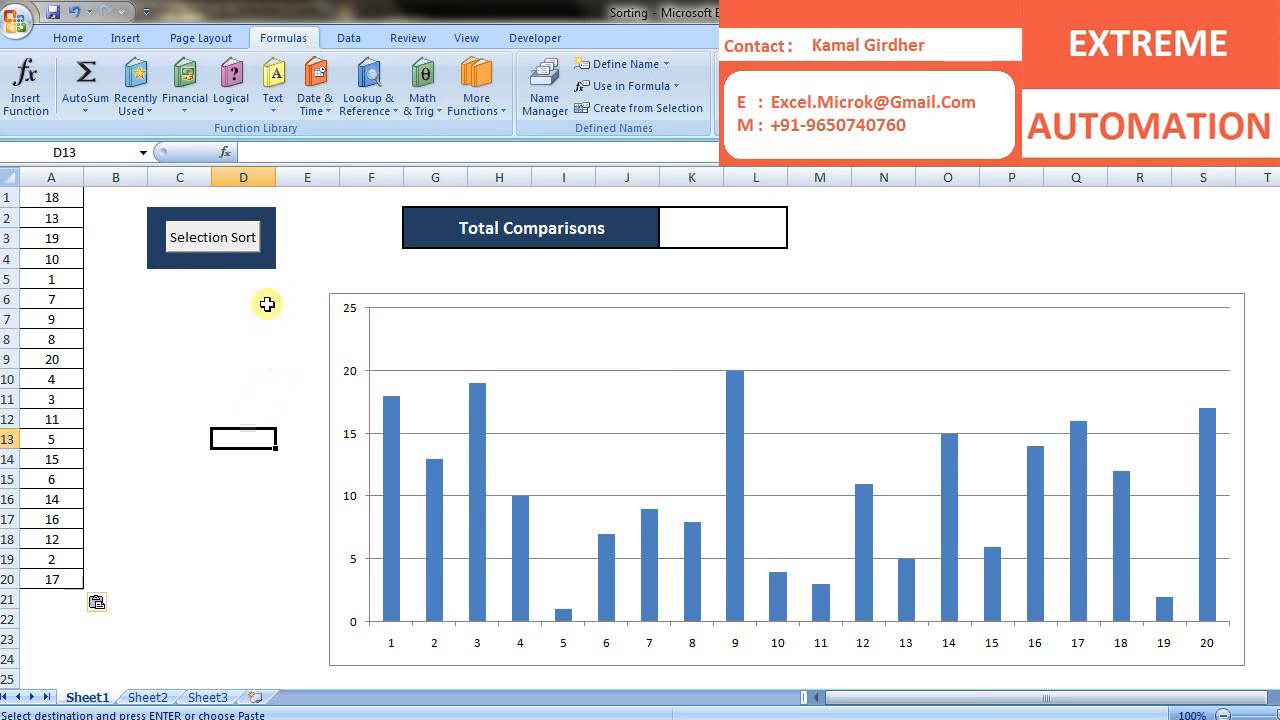
Step: Run the Selection Sort macro so column A reads 1 to 20 with 36 comparisons
left_click(212, 237)
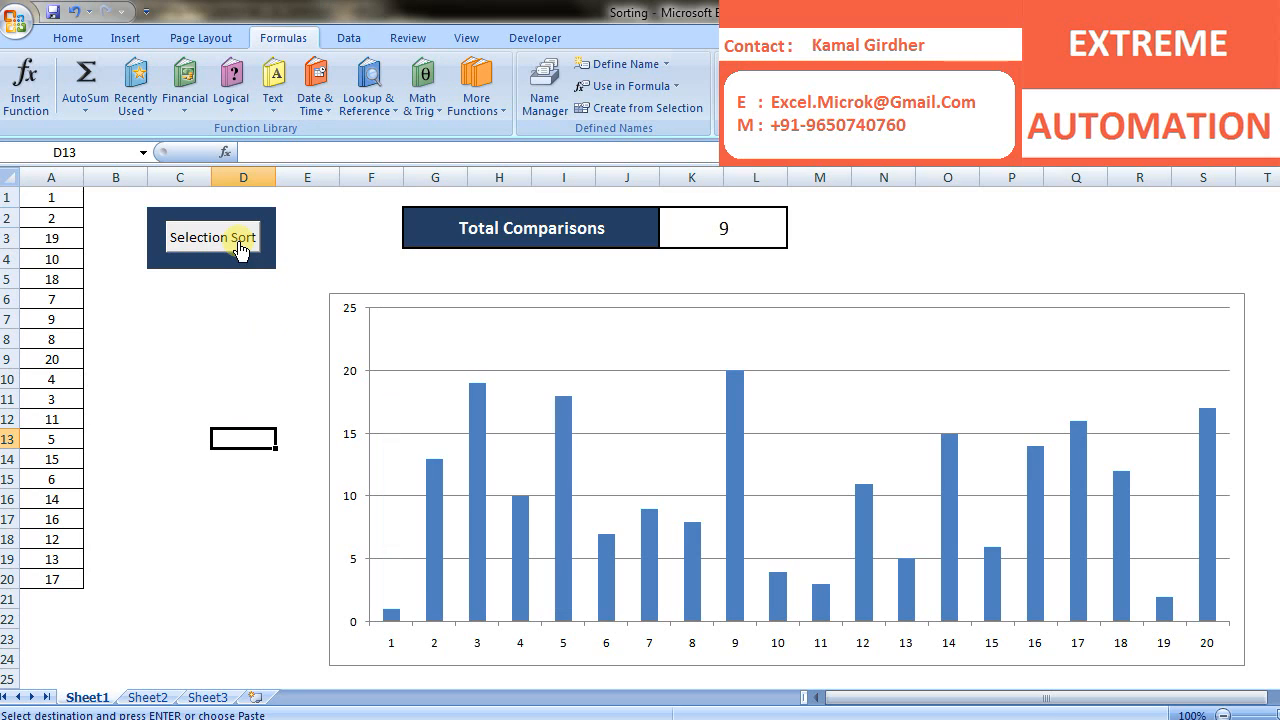
left_click(212, 237)
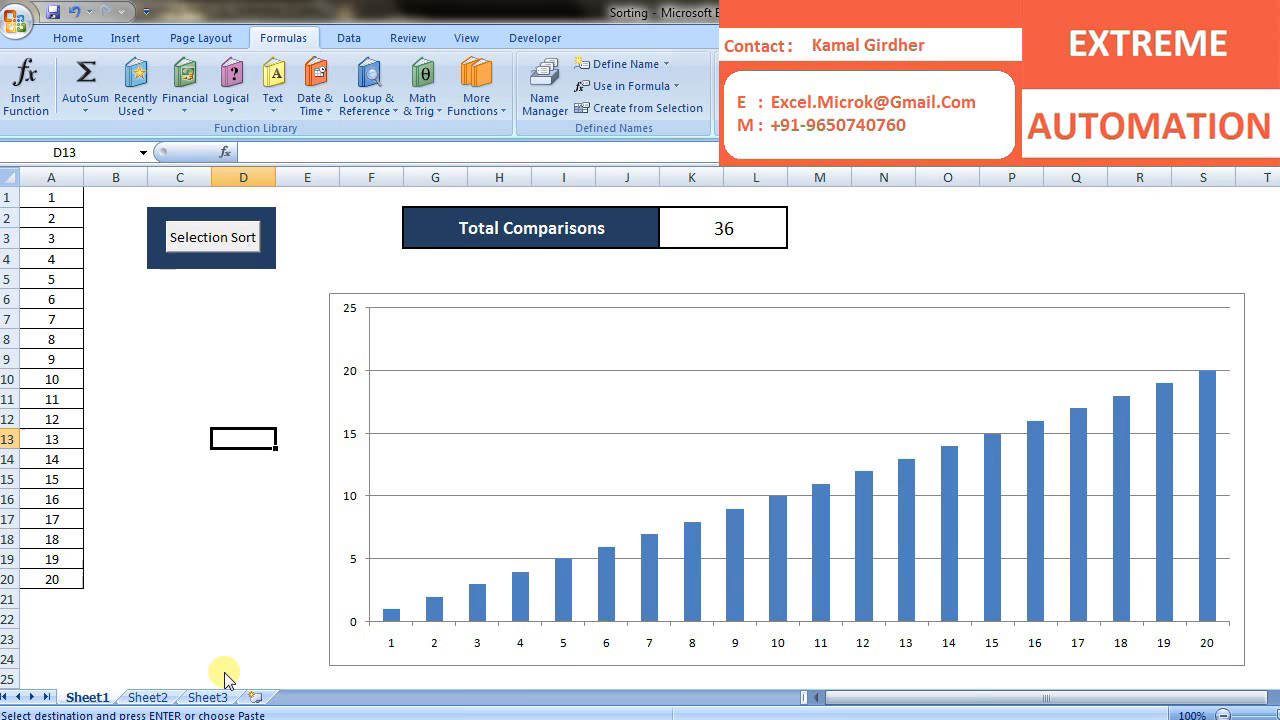
left_click(147, 697)
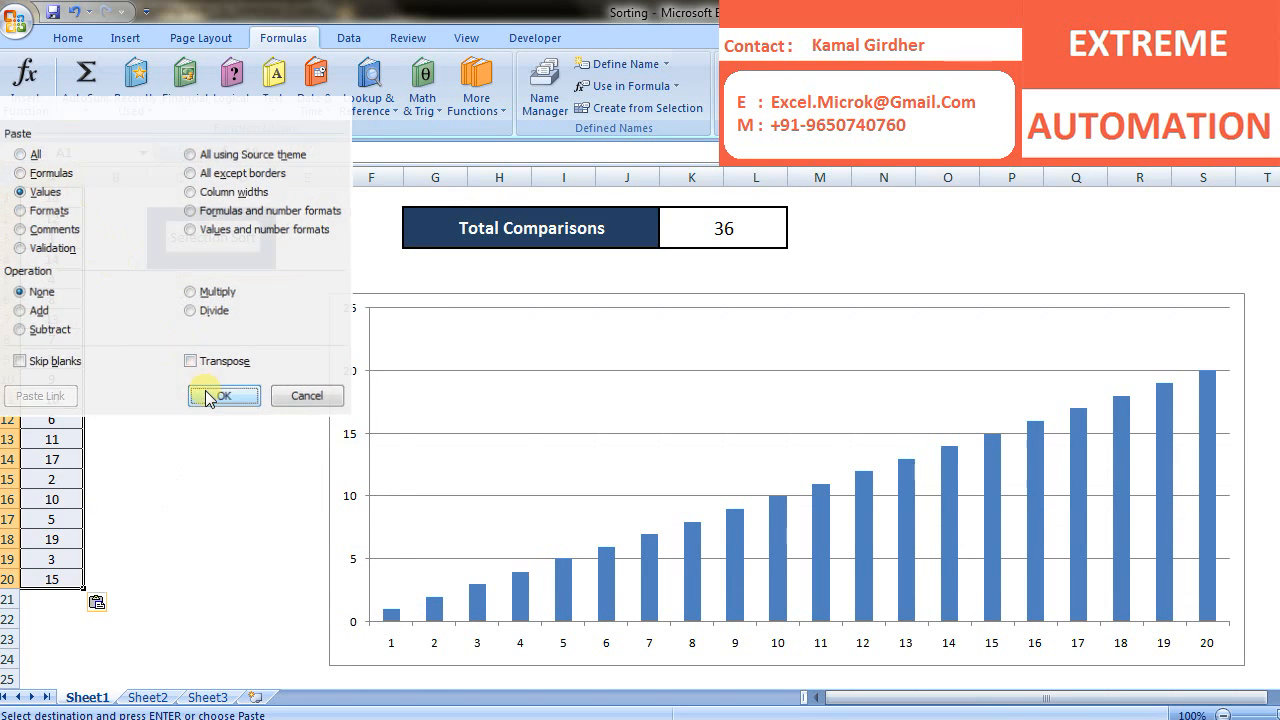
Step: Paste the twenty unsorted numbers into Book4 cell A1 using Paste Special values only
left_click(222, 395)
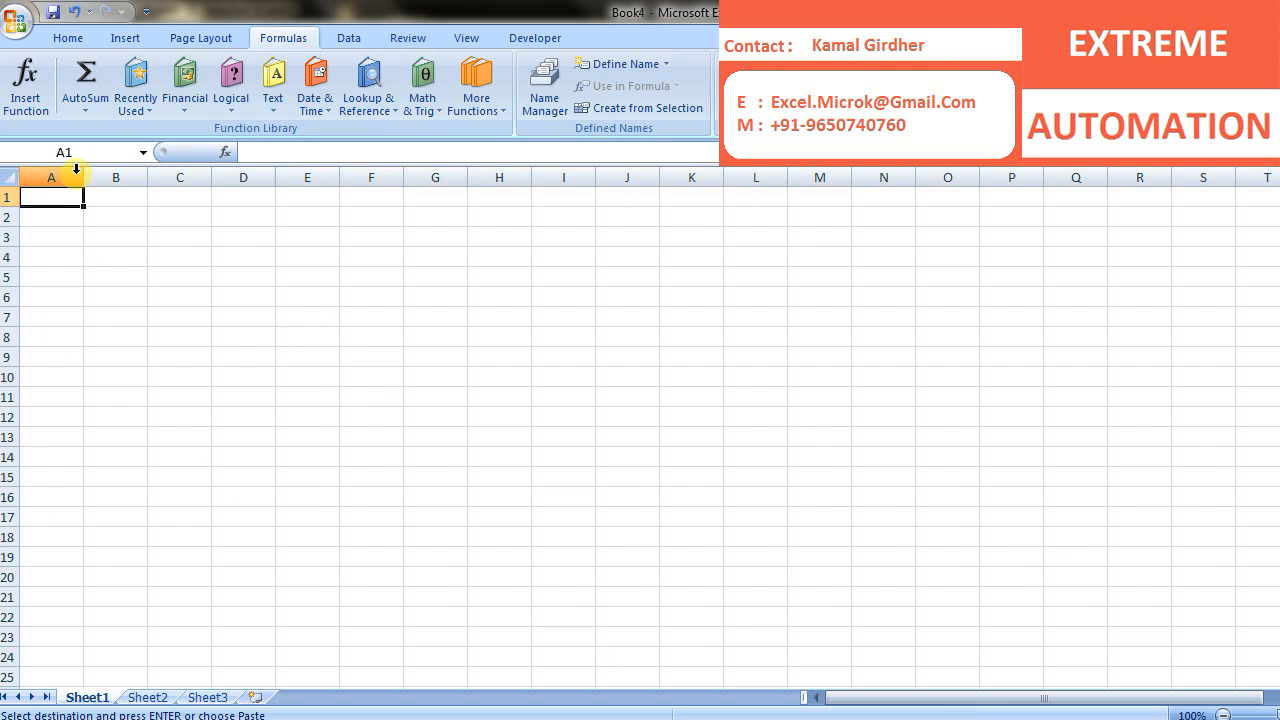
right_click(50, 197)
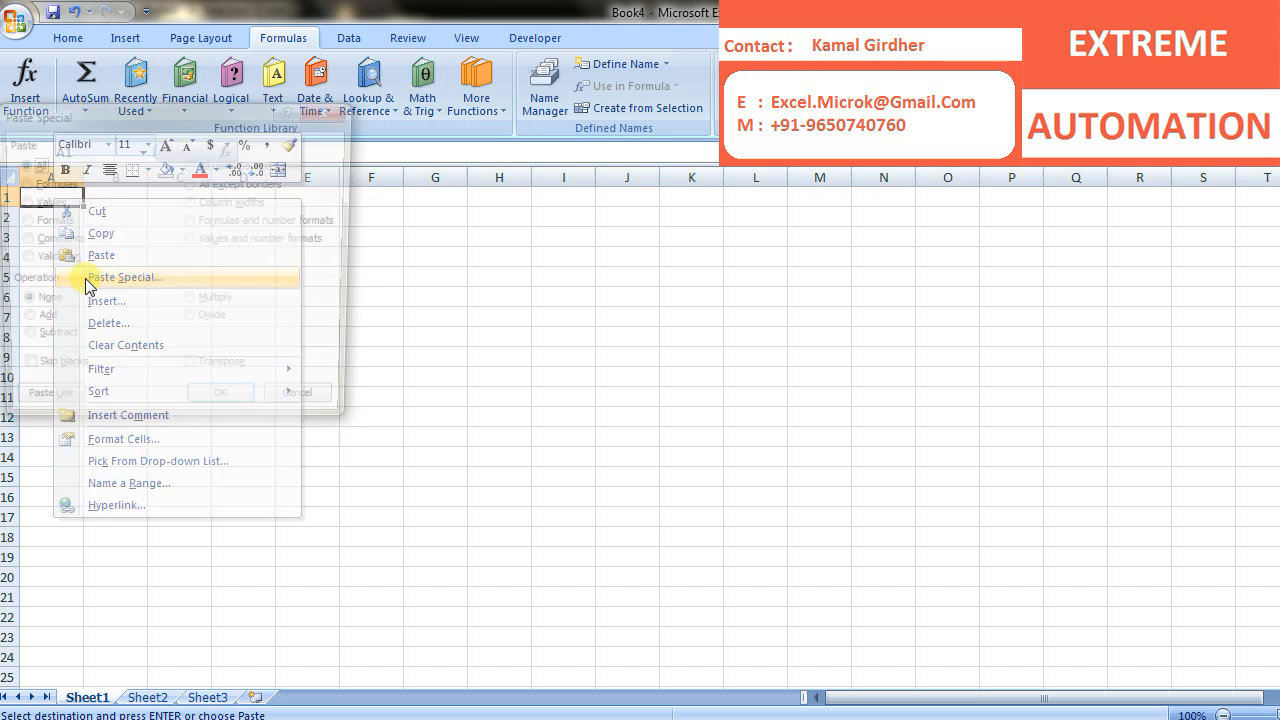
left_click(221, 391)
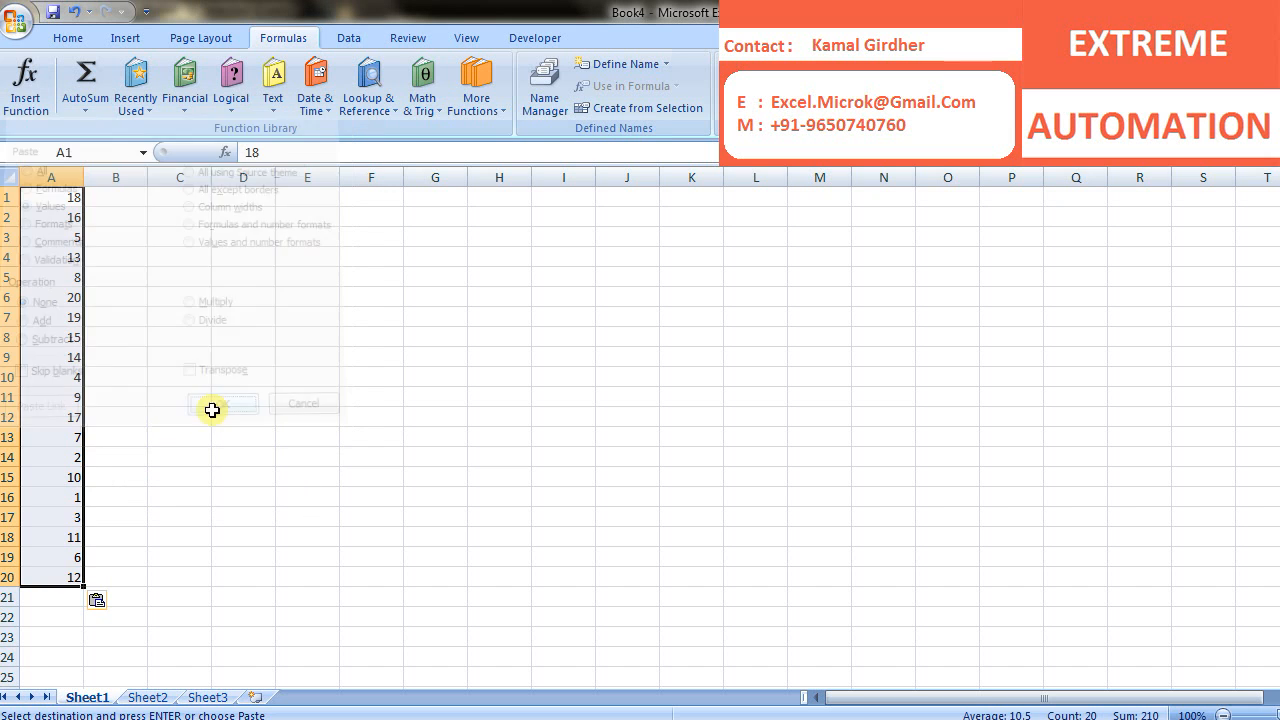
left_click(212, 403)
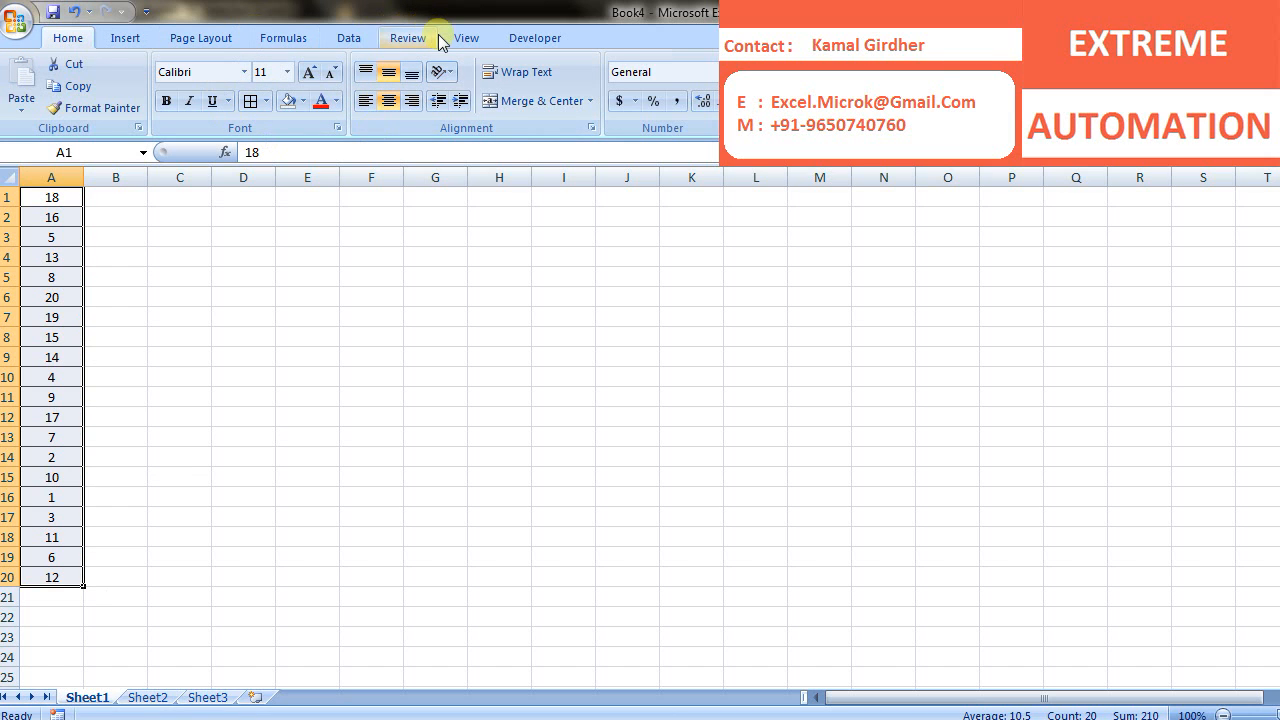
Step: Insert a column chart of the column A numbers and drag its edge wider to the right
left_click(466, 38)
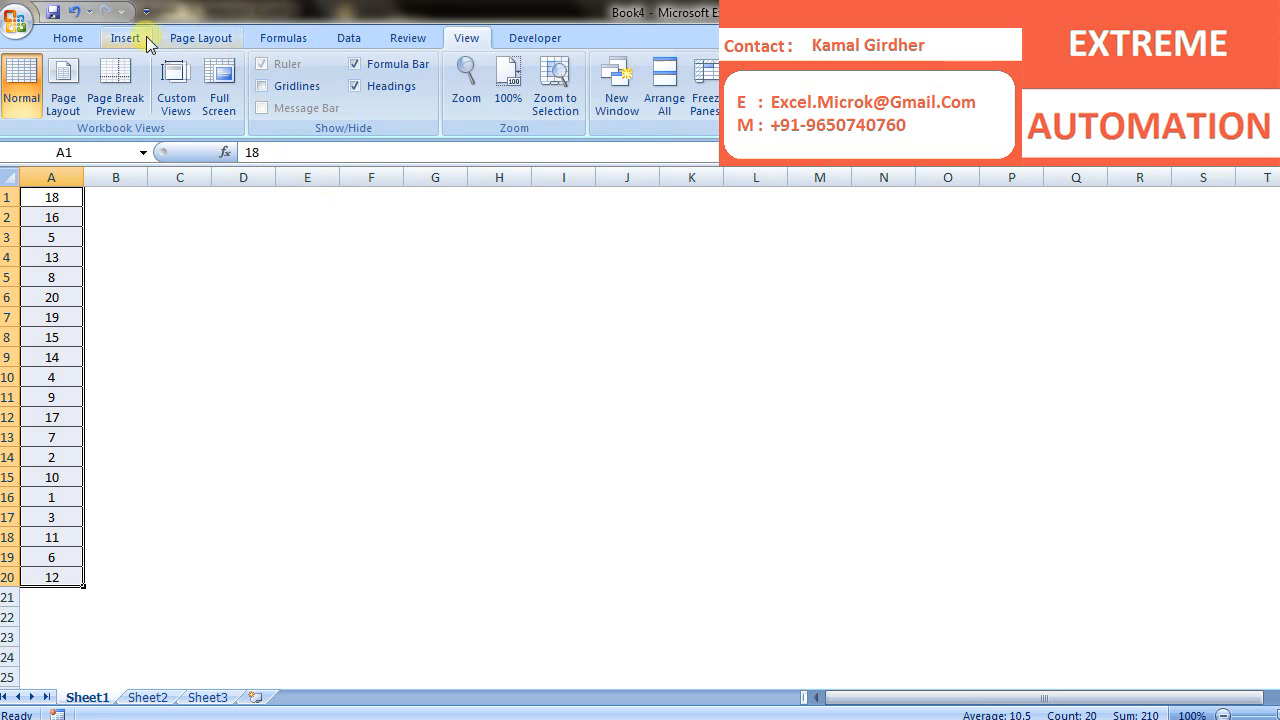
left_click(124, 37)
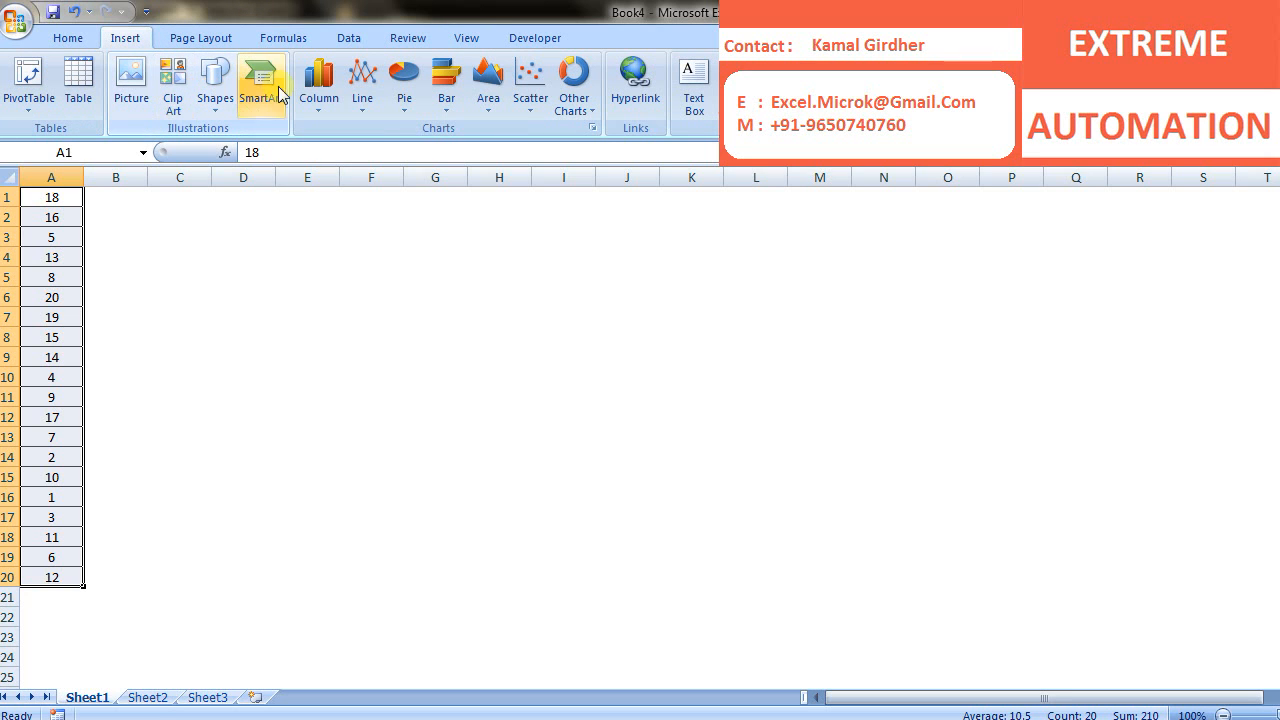
mouse_move(214, 82)
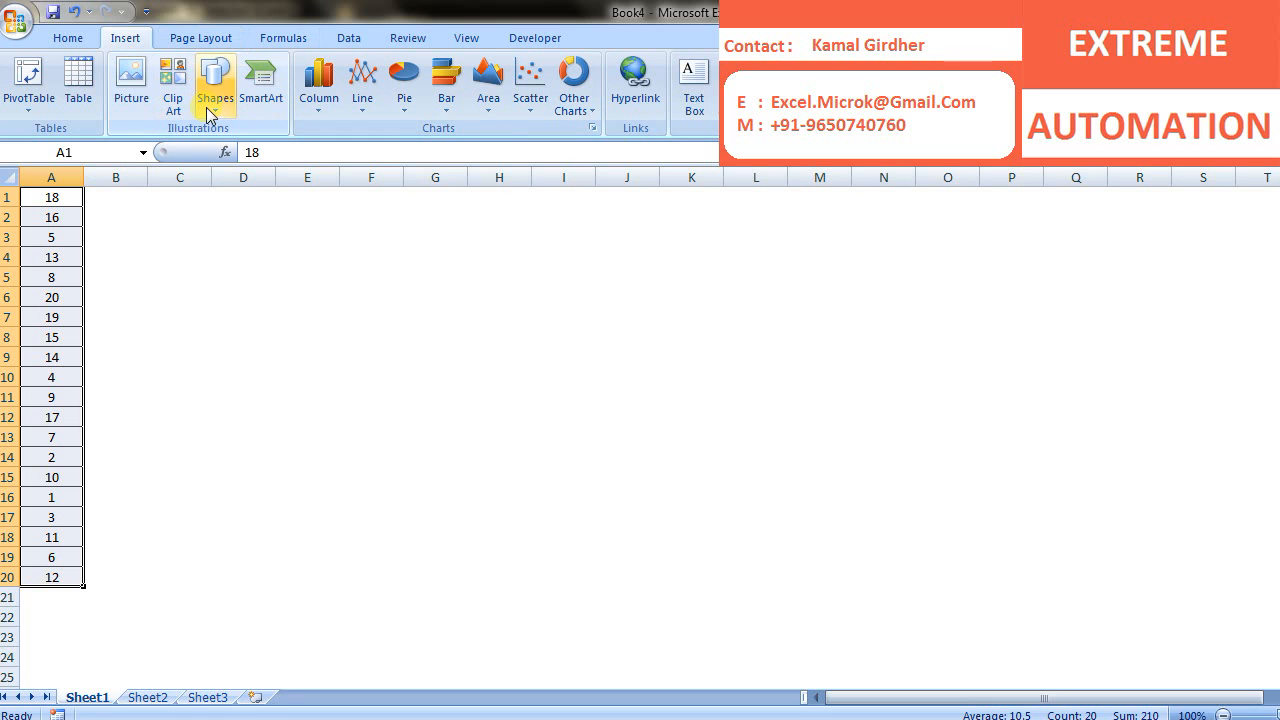
mouse_move(215, 83)
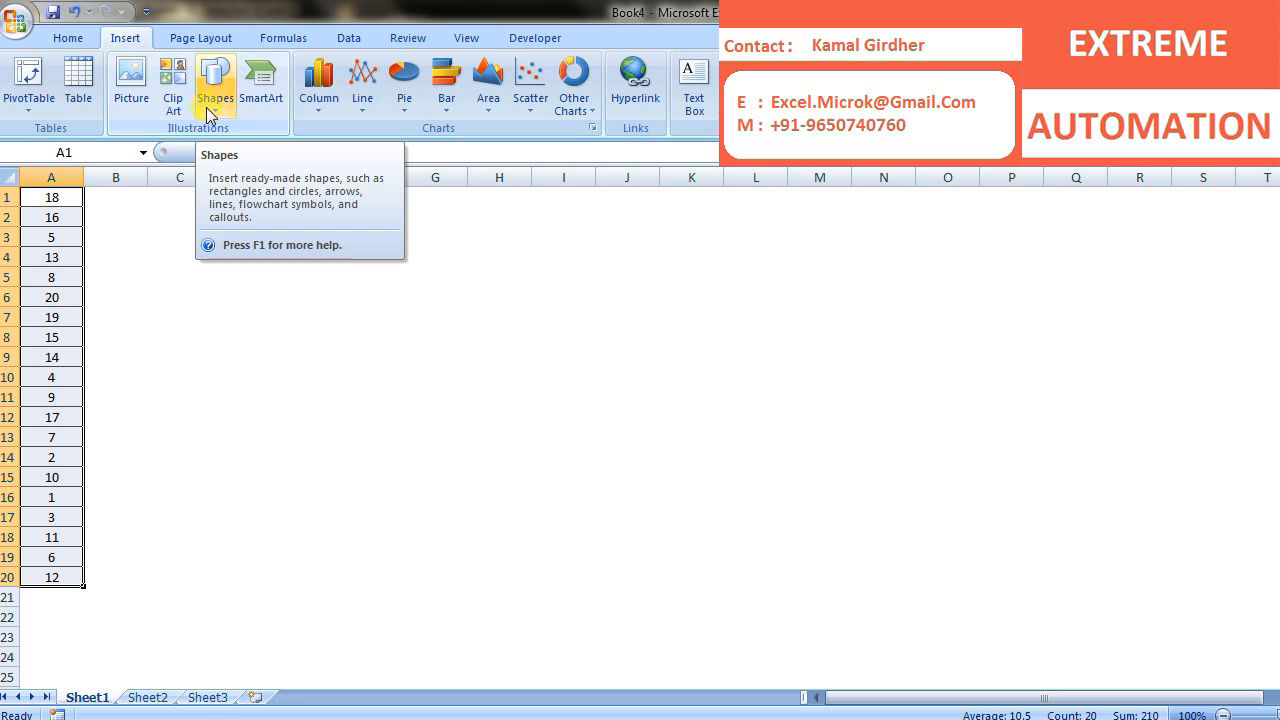
mouse_move(318, 83)
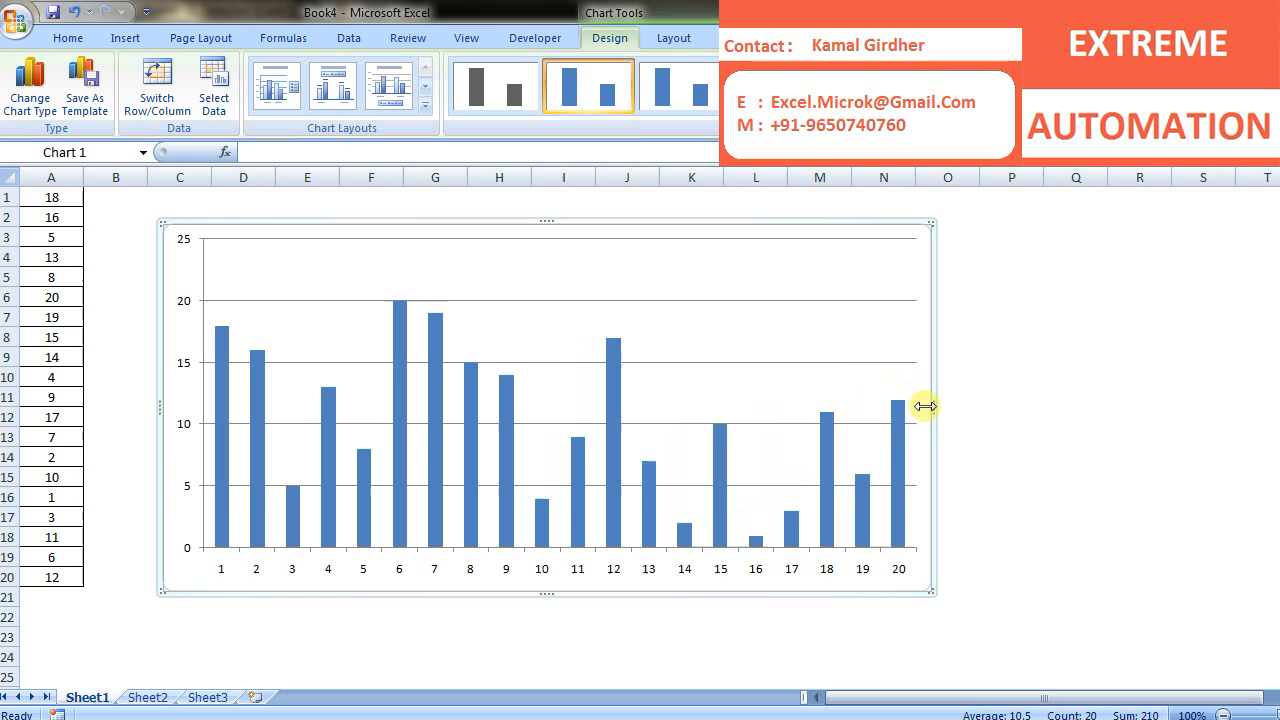
left_click_drag(925, 406, 1147, 387)
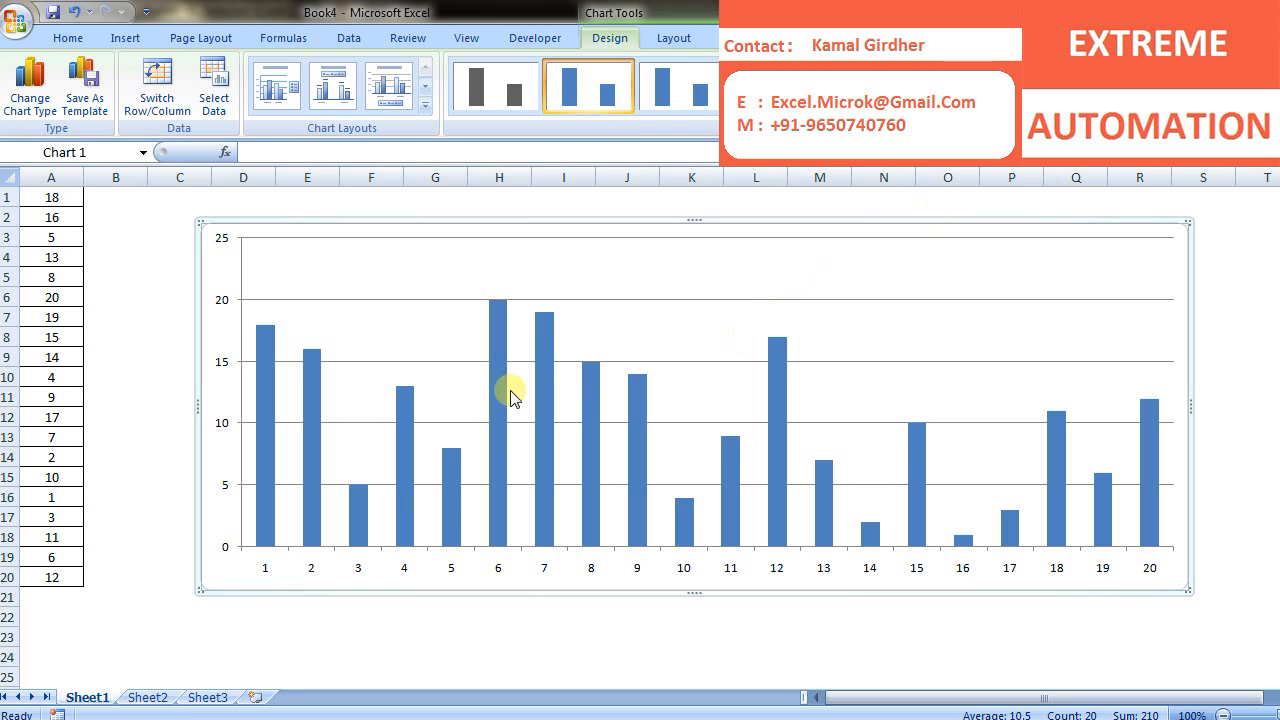
mouse_move(200, 405)
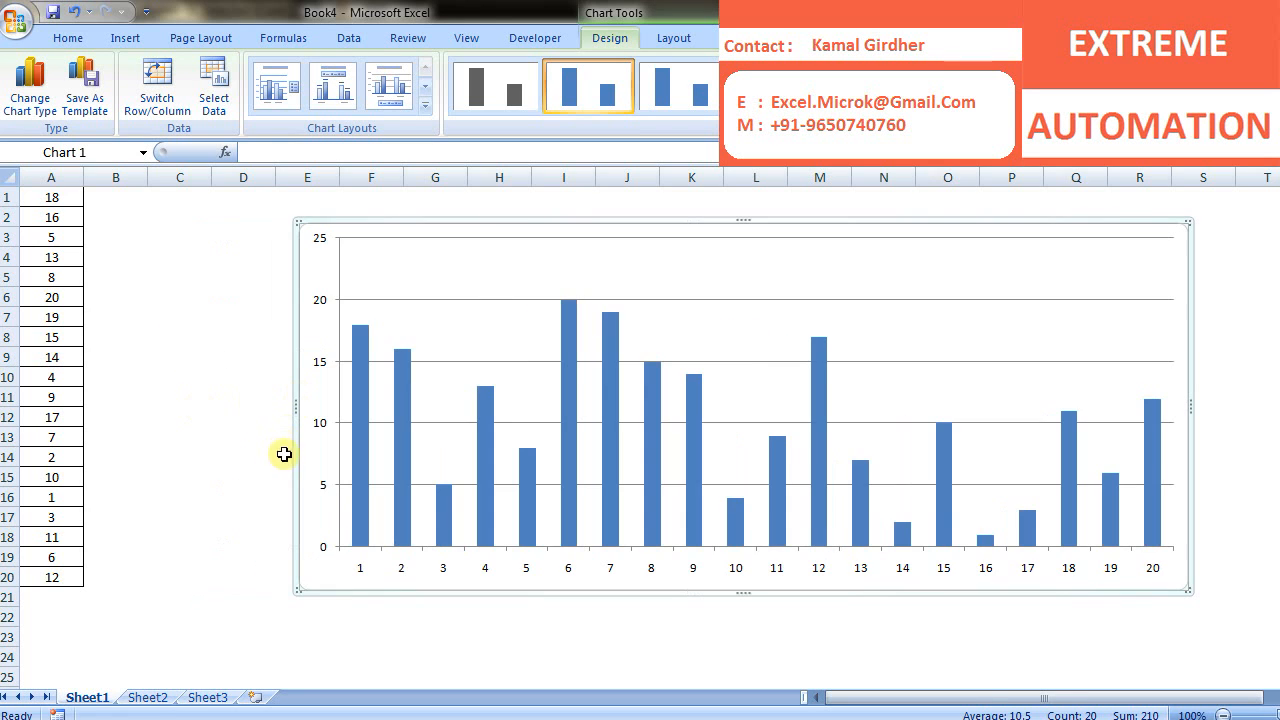
Step: Add Module1 to the Book4 project and type Sub selectionSort() in it
left_click(243, 436)
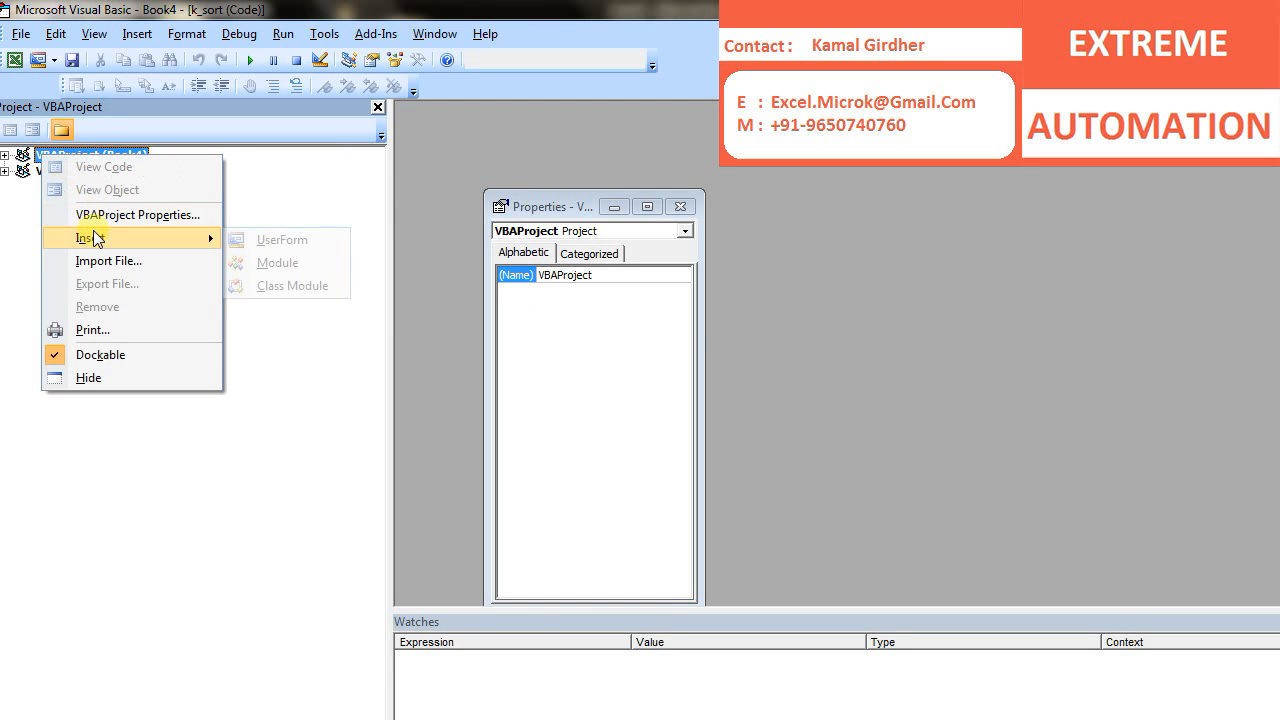
left_click(277, 262)
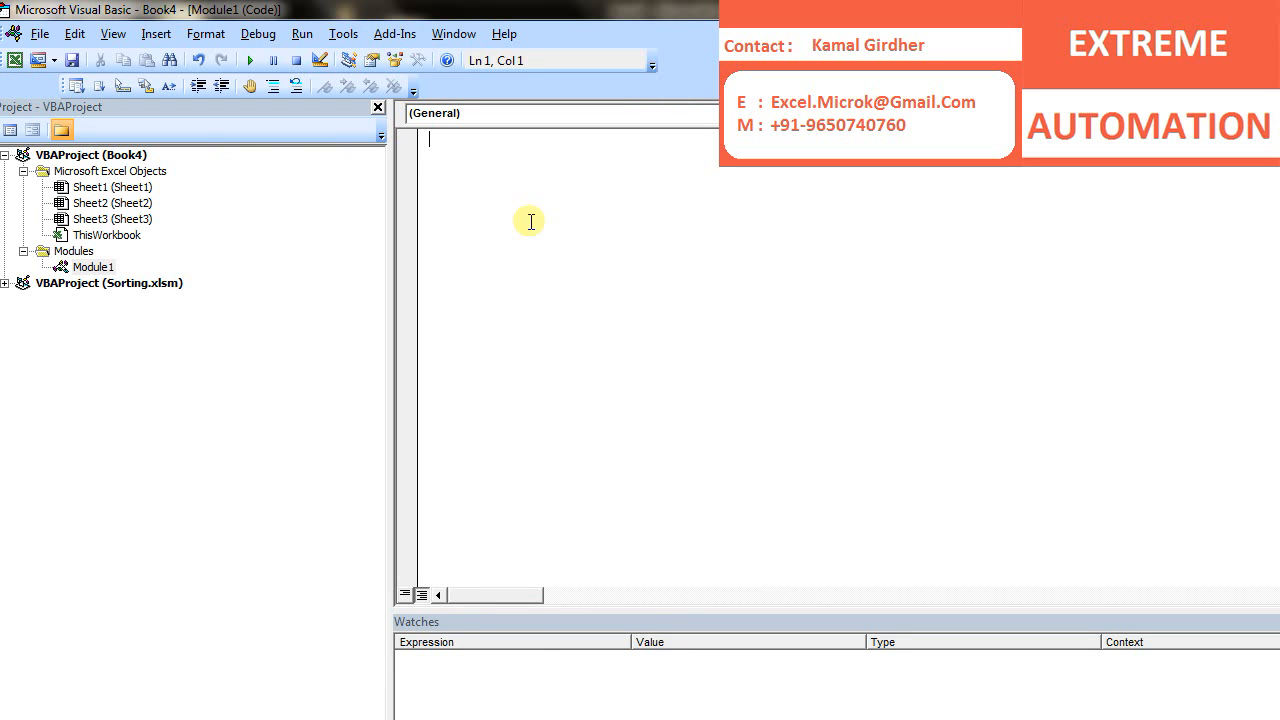
type("Sub sele")
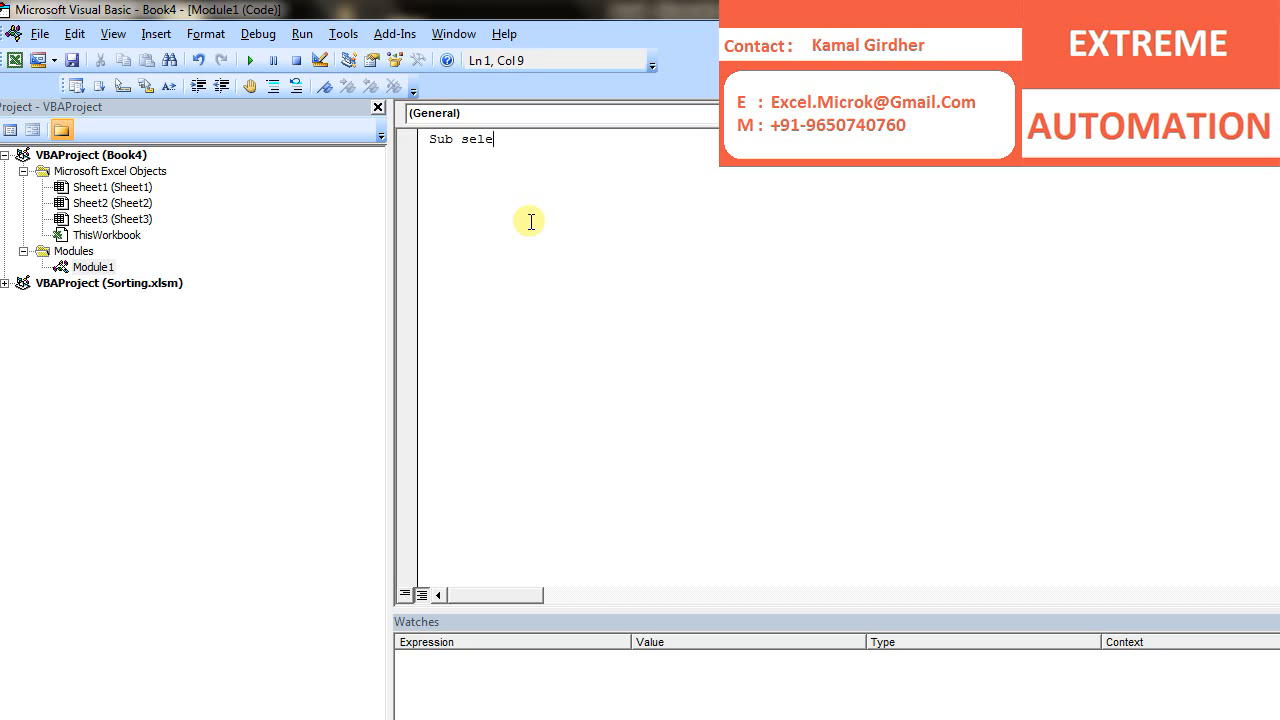
type("ctionSort()")
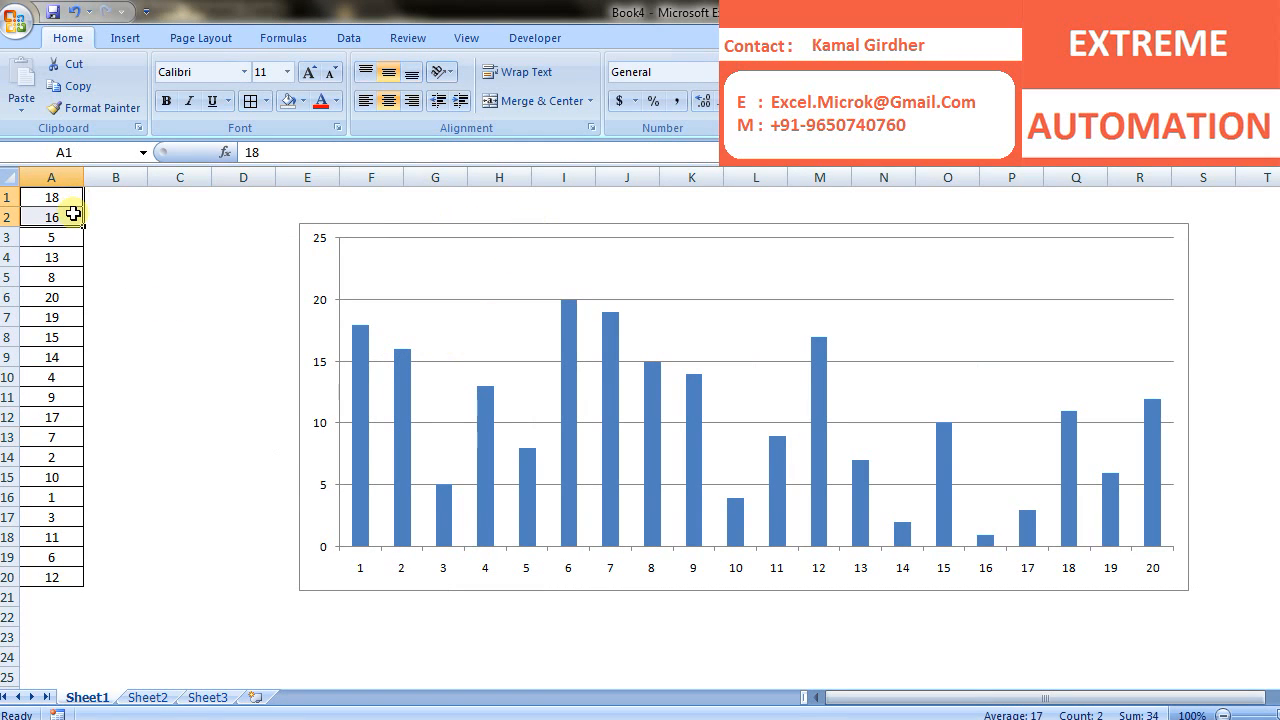
mouse_move(124, 203)
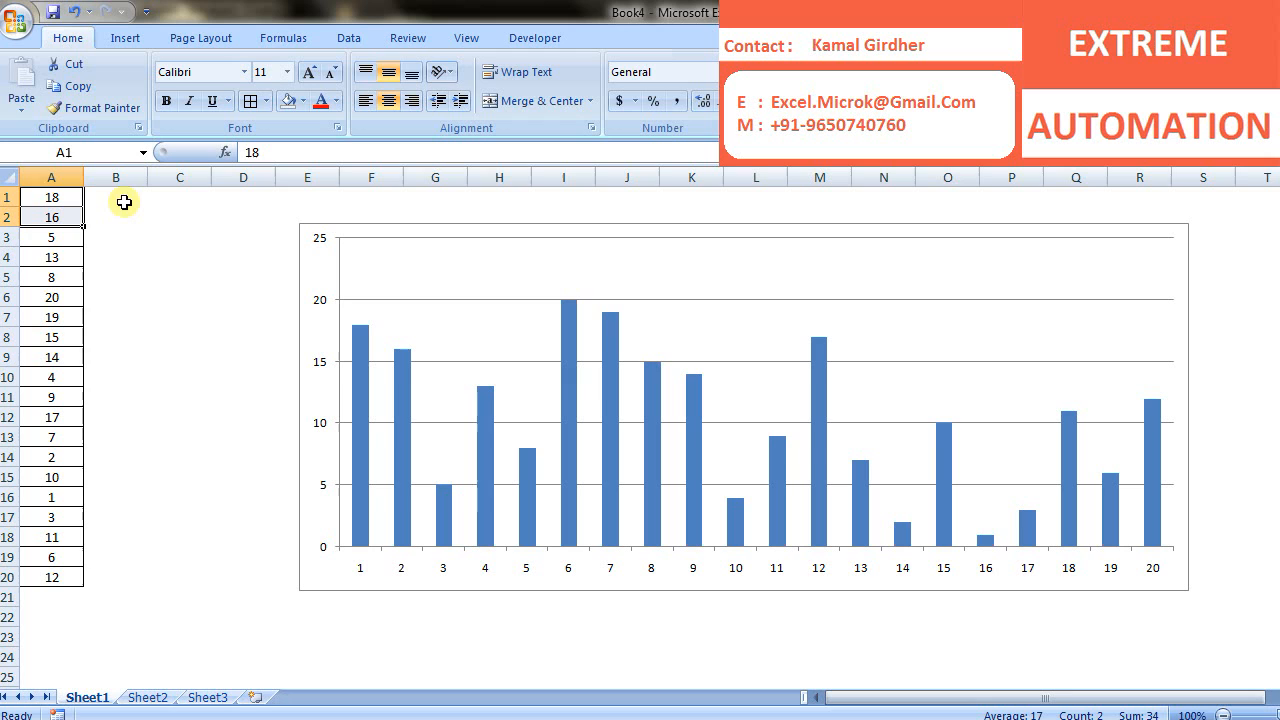
Step: Highlight A1:A2 in yellow and enter helper values while tracing the smallest number
left_click(116, 196)
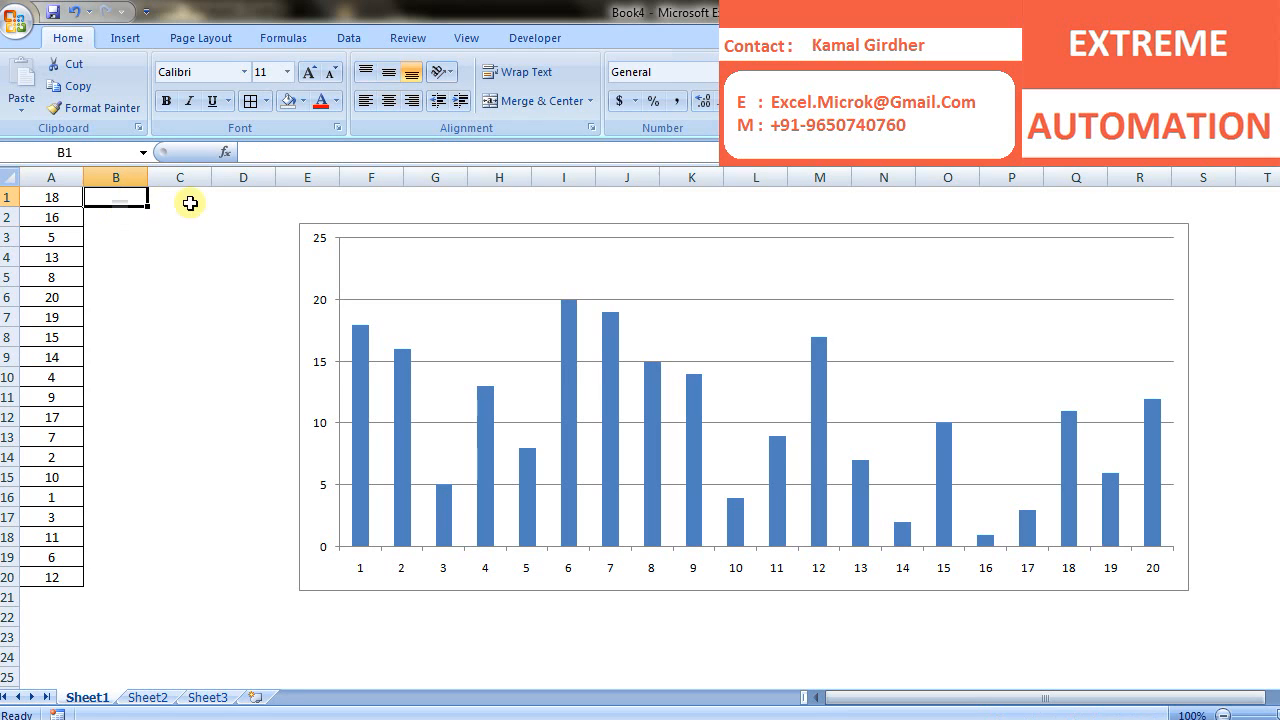
left_click_drag(51, 197, 51, 217)
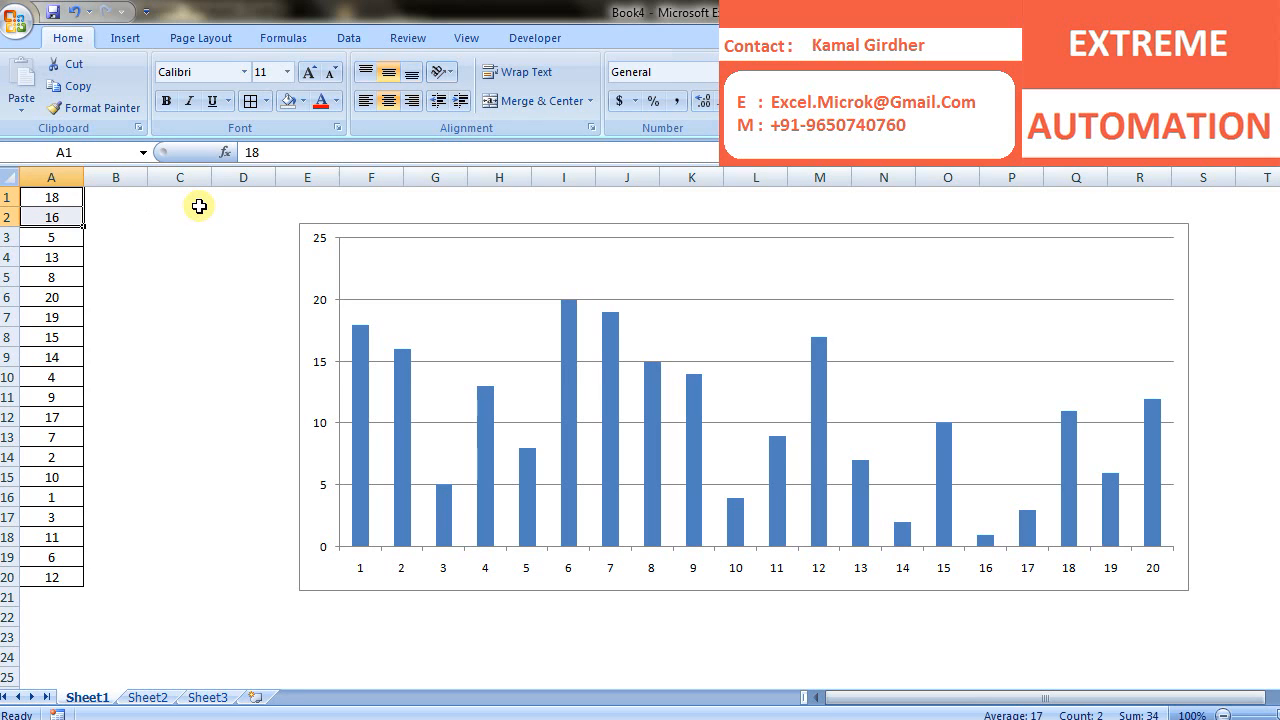
left_click(305, 100)
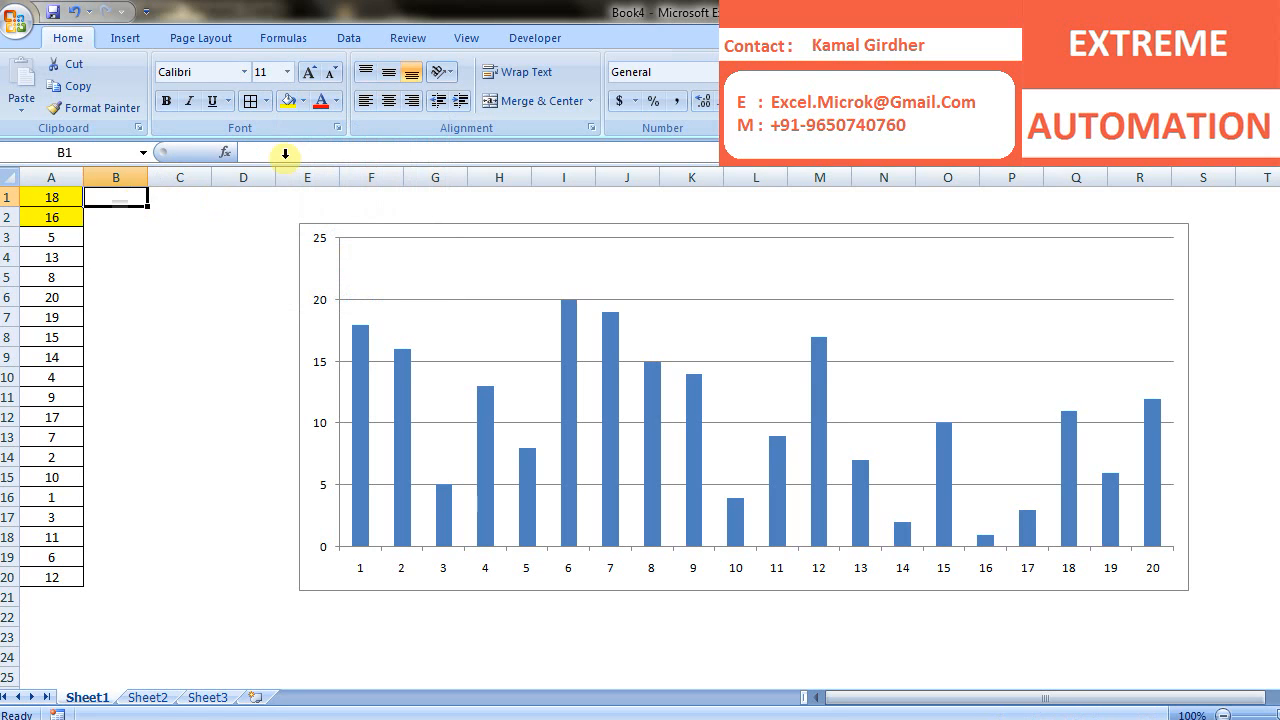
type("16")
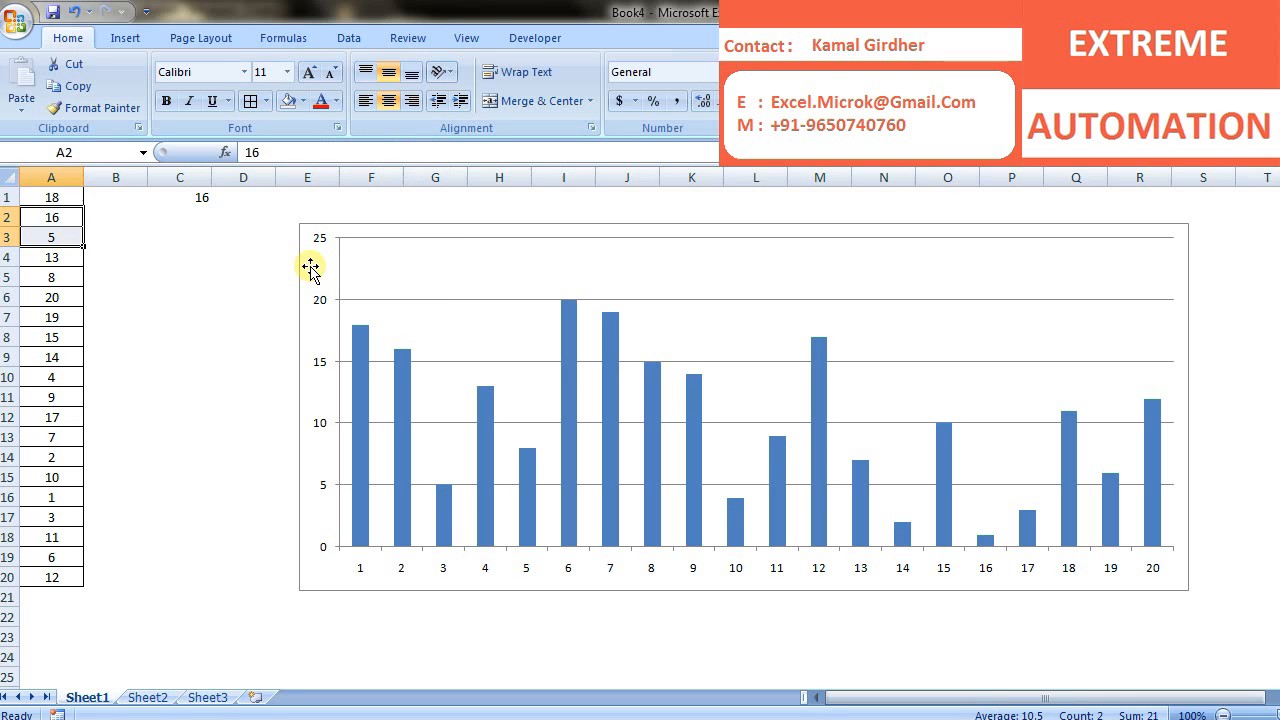
left_click(179, 197)
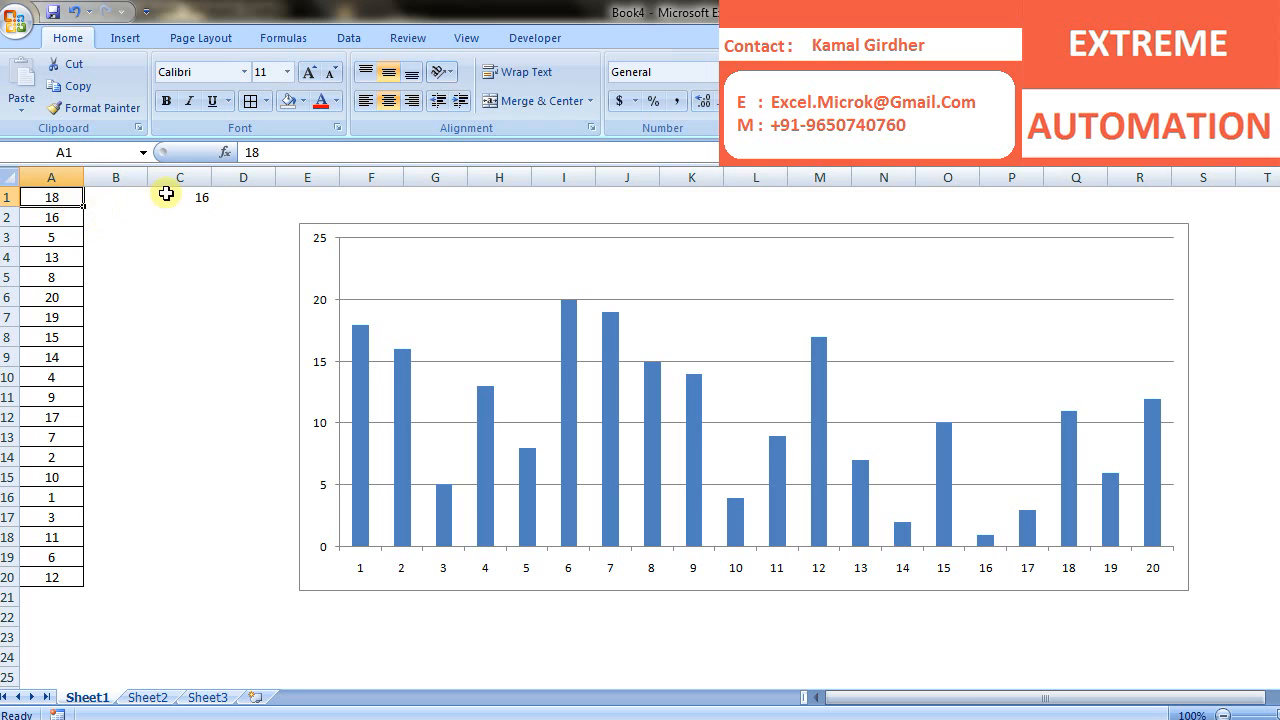
left_click(50, 237)
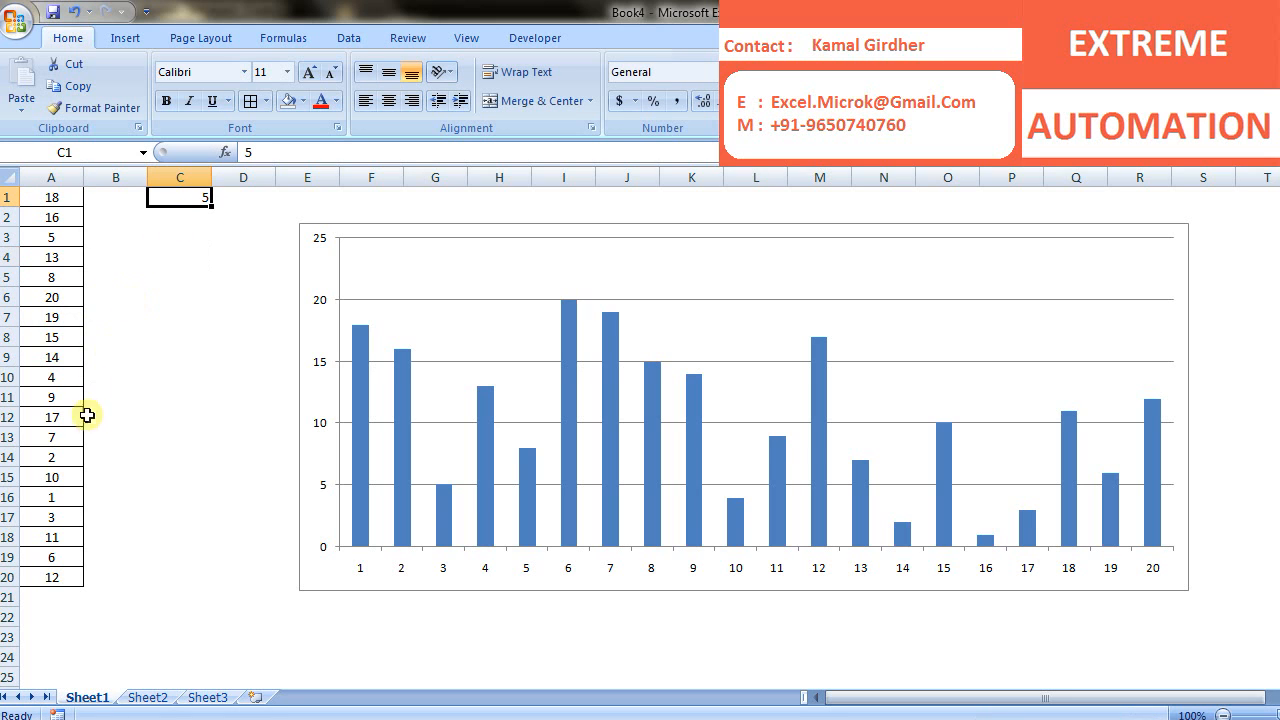
Step: Pick the value 4 in A10 and record it in C1 as the new minimum
left_click(51, 377)
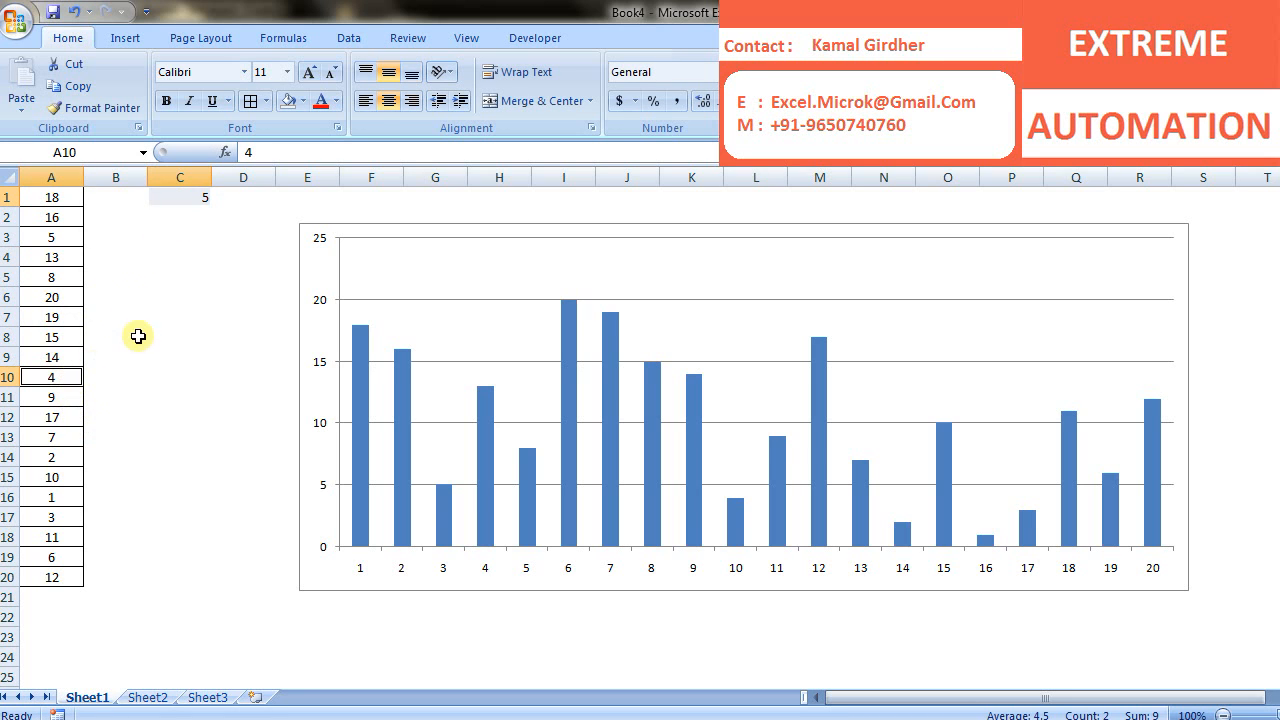
left_click(179, 197)
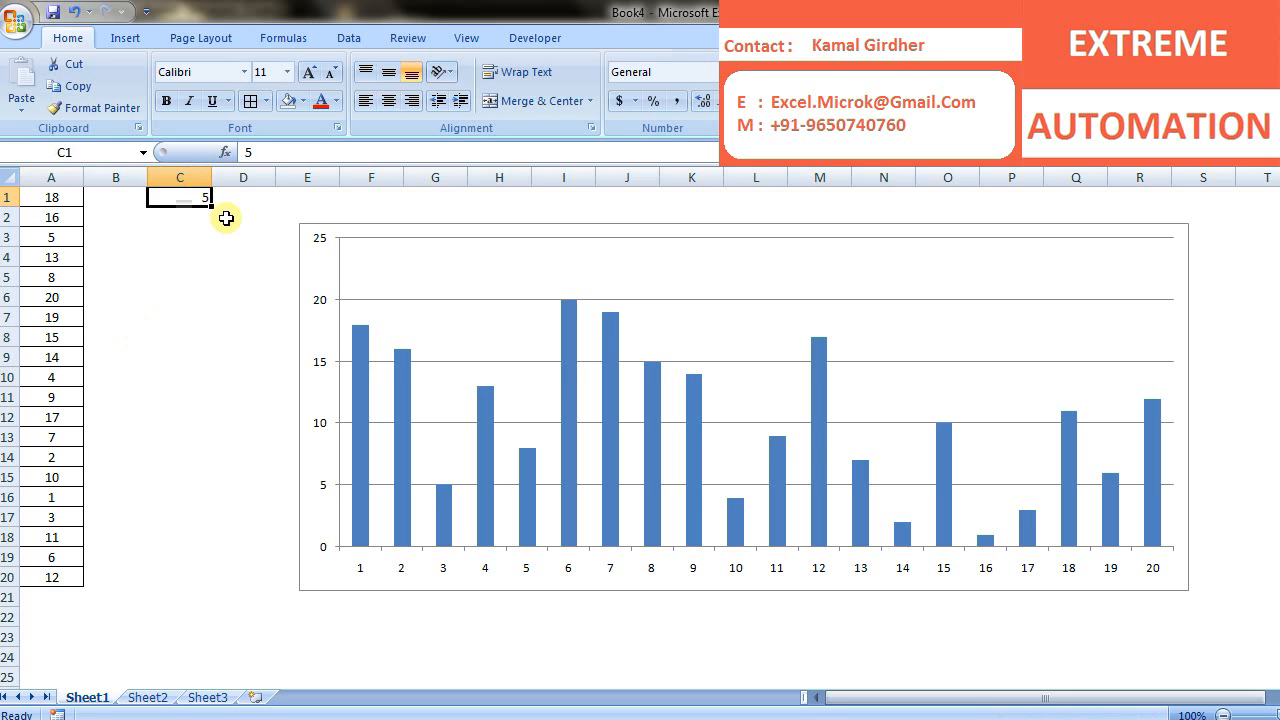
type("4")
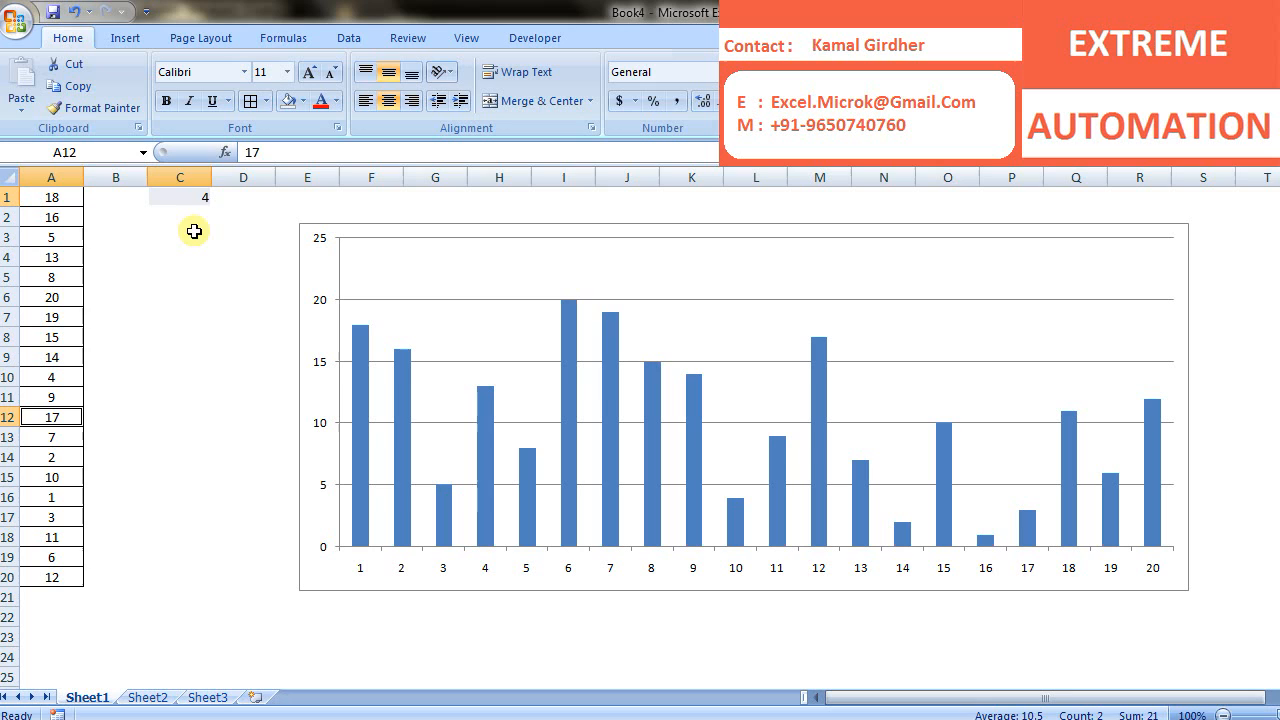
left_click(50, 497)
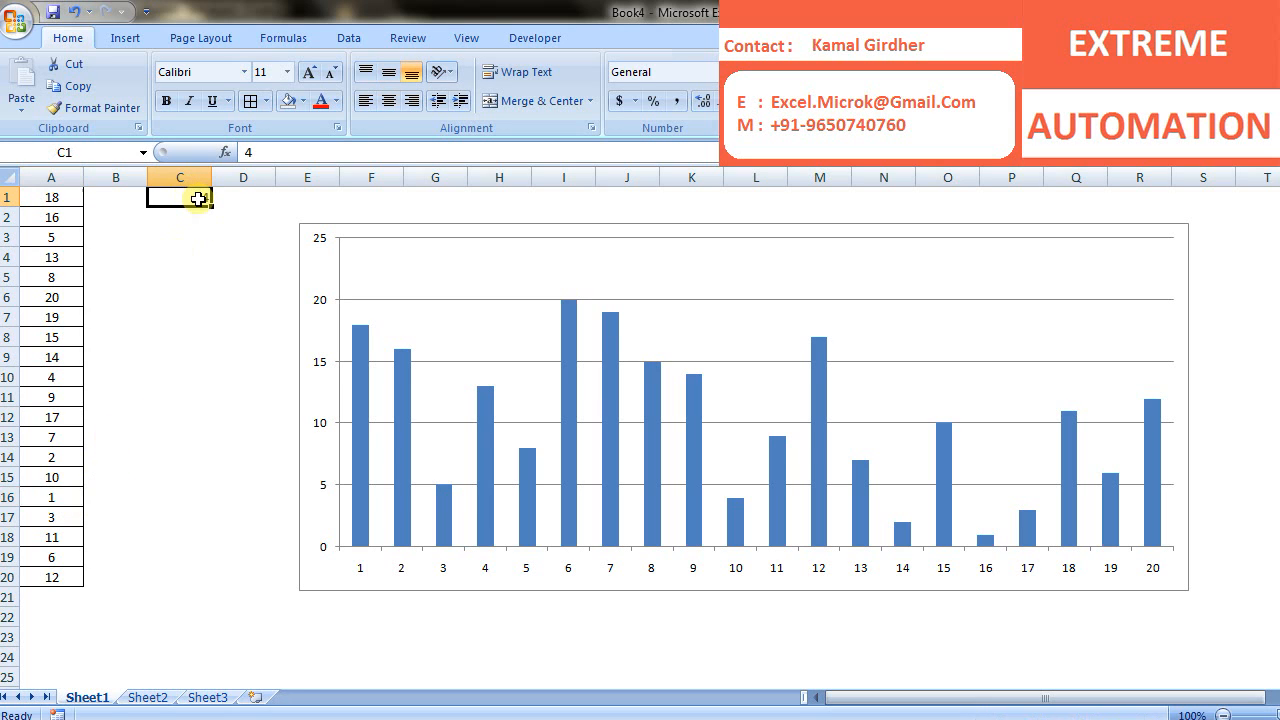
Step: Enter 18 in C2, then clear the helper values and reselect the column A numbers
left_click(180, 217)
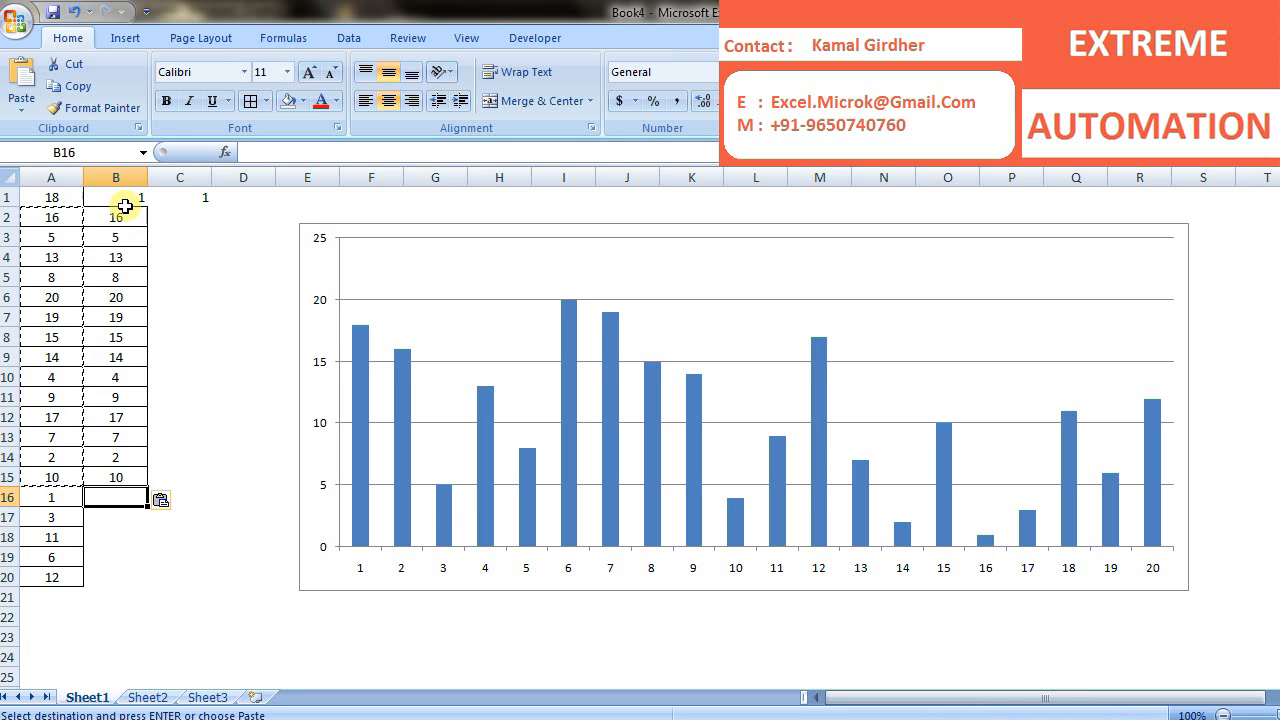
type("18")
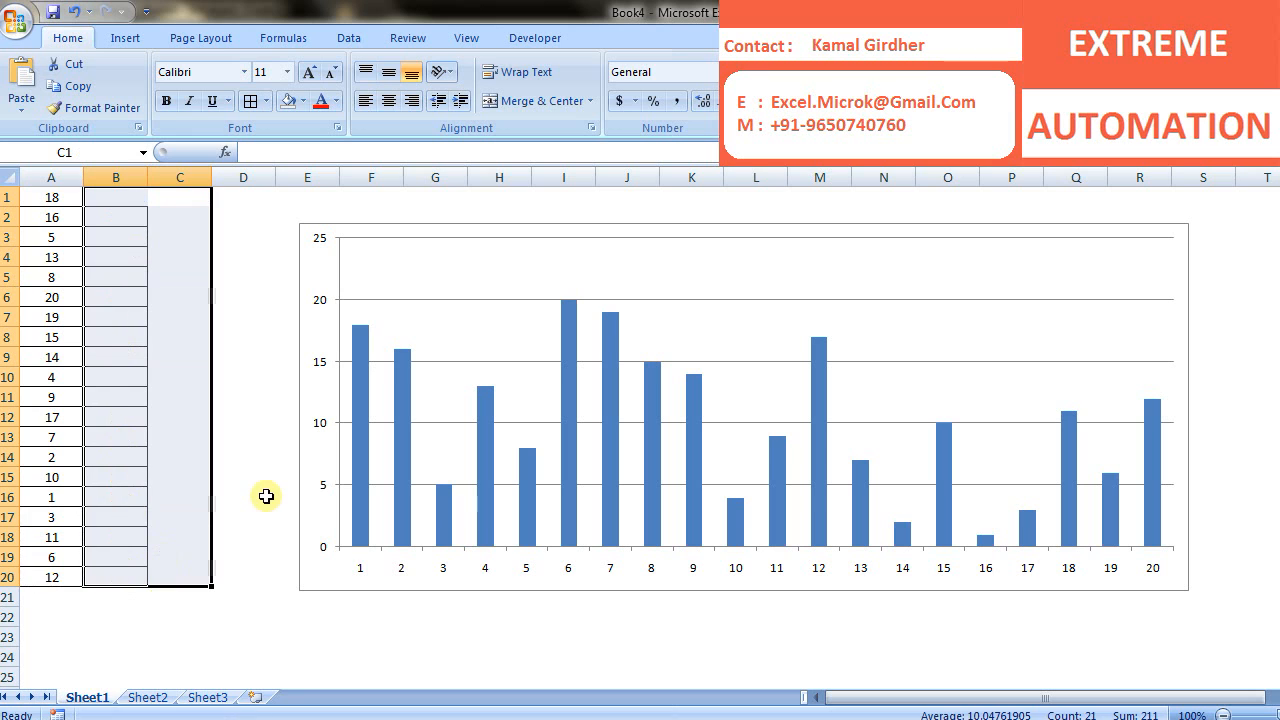
left_click(269, 100)
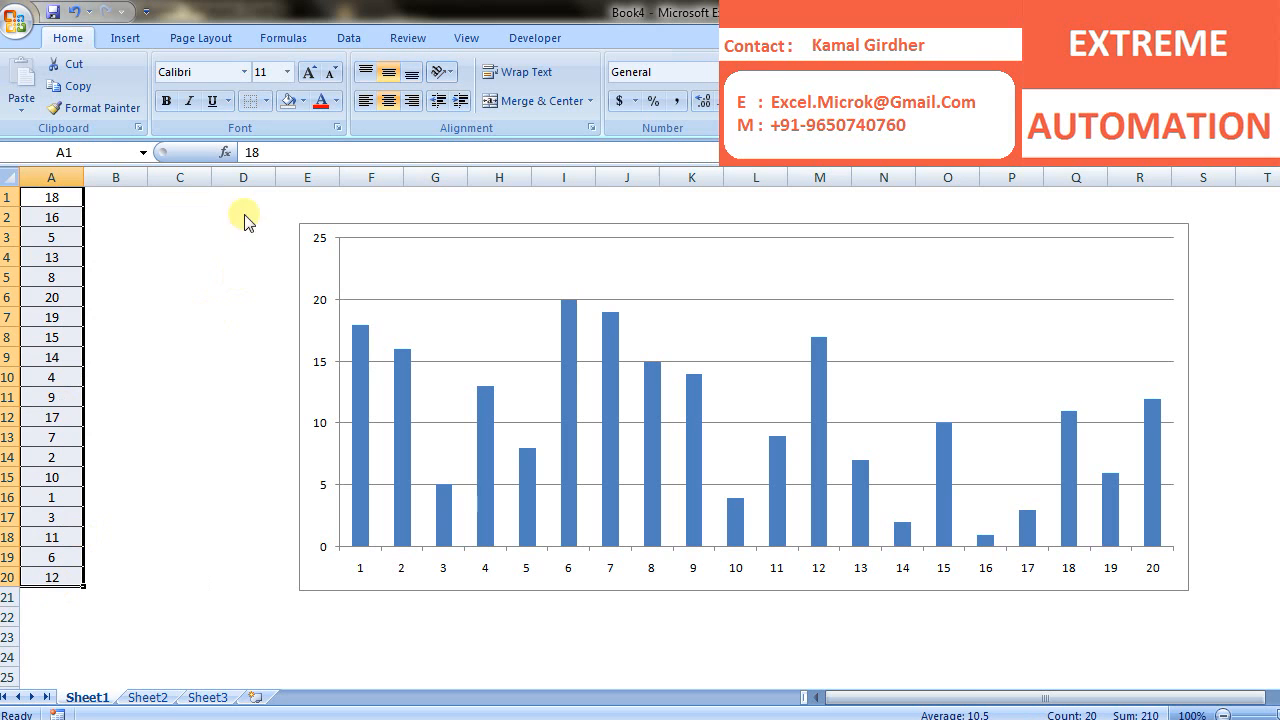
left_click(167, 297)
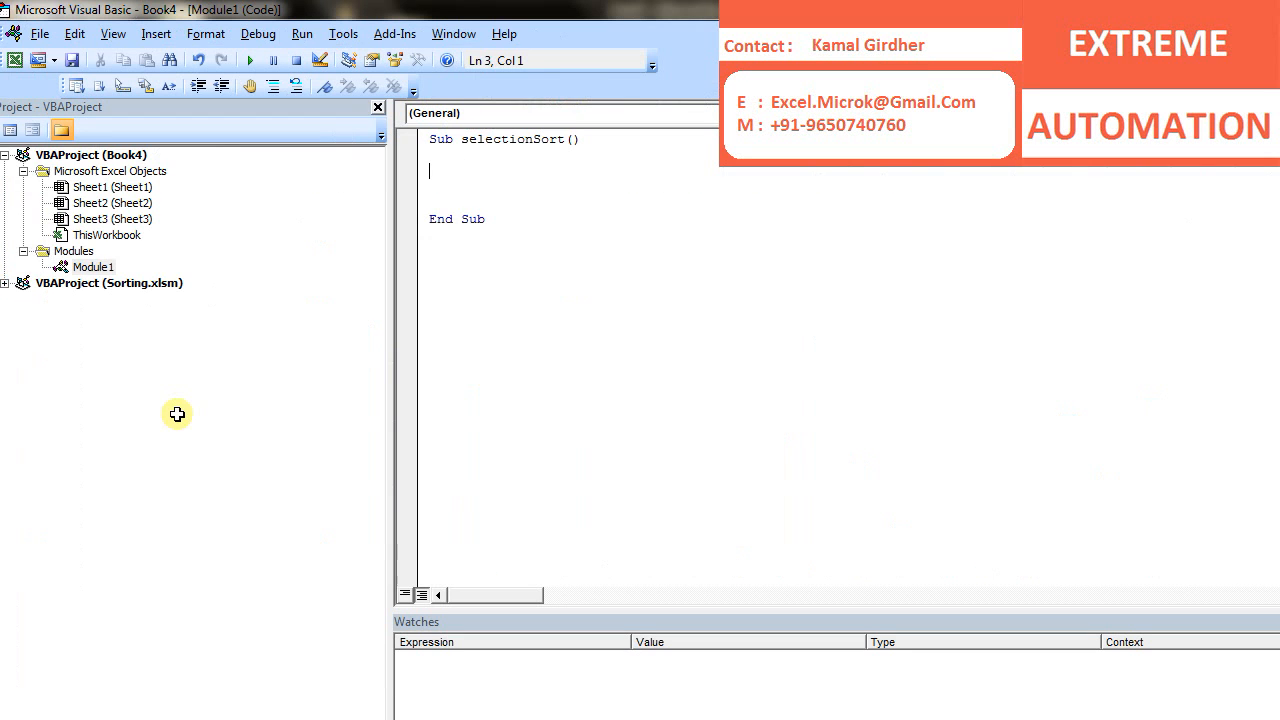
mouse_move(483, 192)
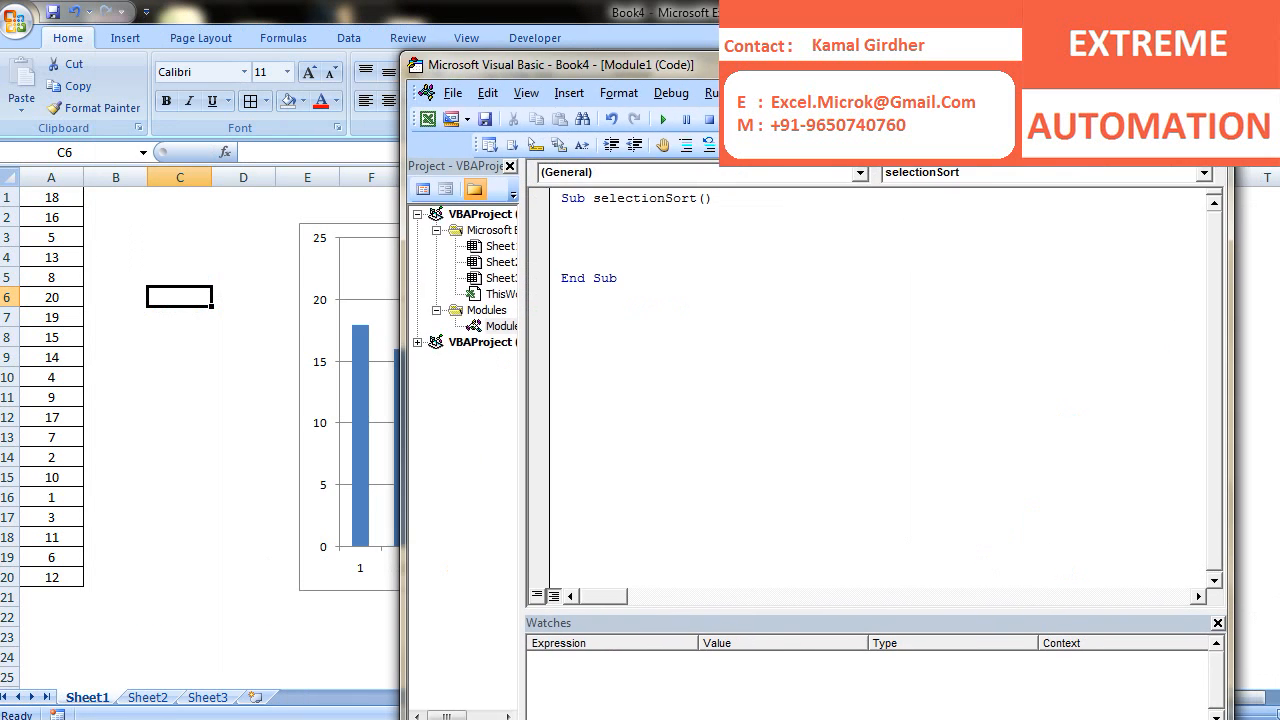
Step: Type the outer loop For i = 1 To 20 with its Next, dismissing a compile error
type("Fio")
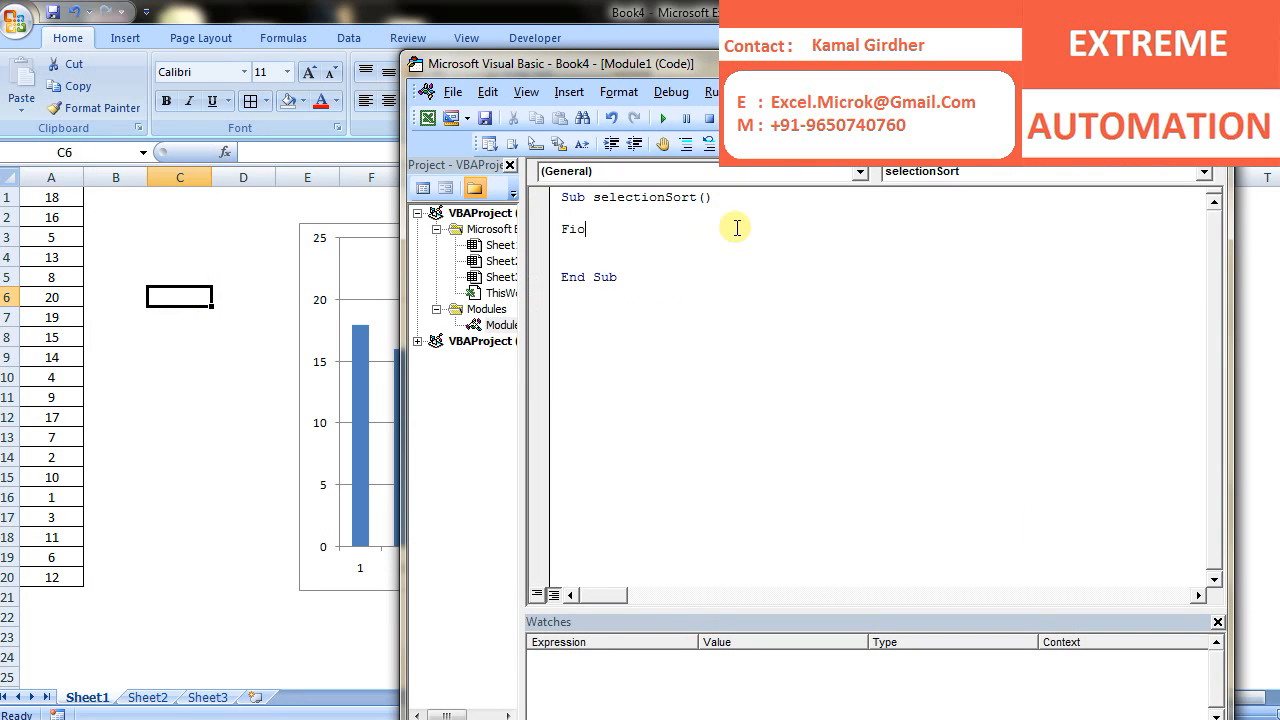
type("For i")
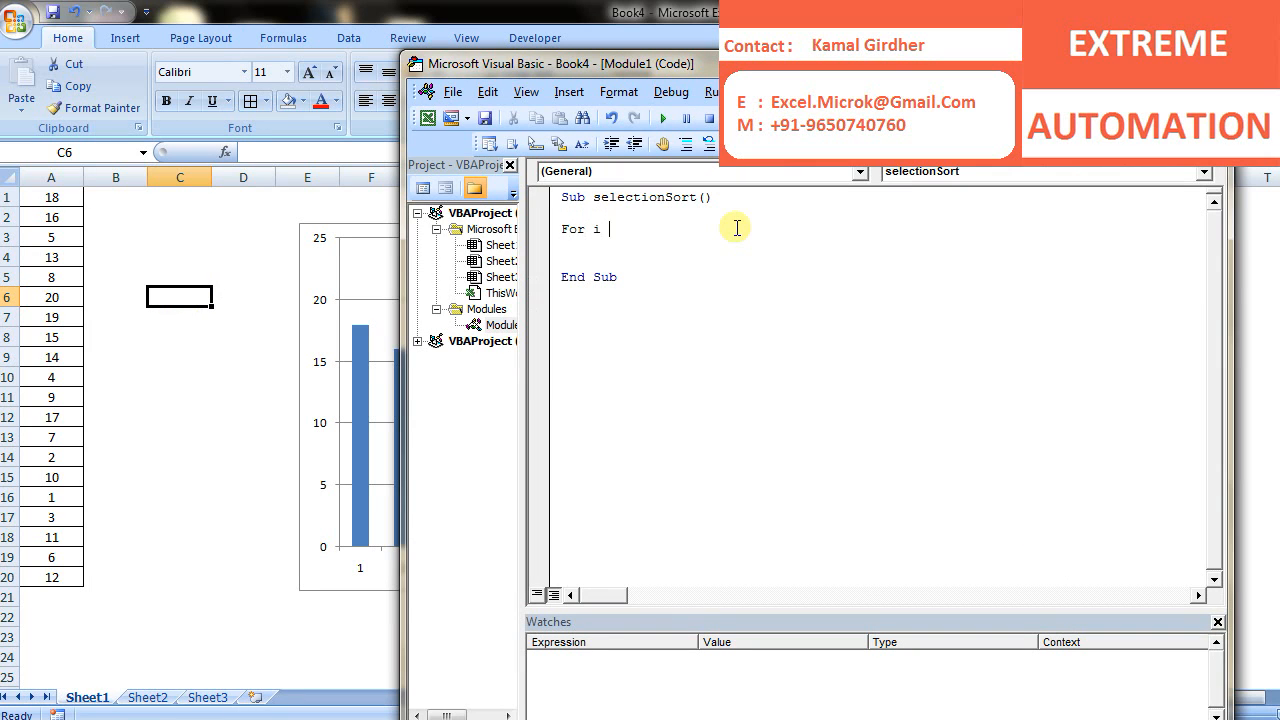
type("= 1")
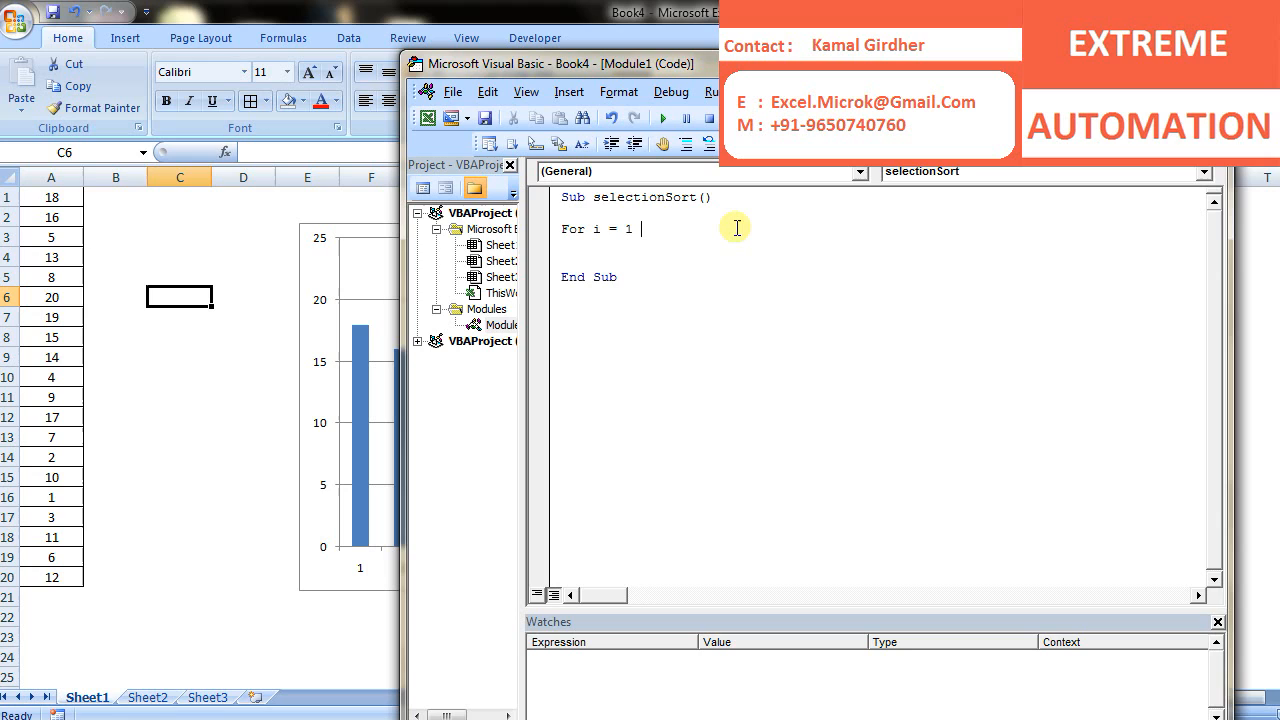
type("to 20")
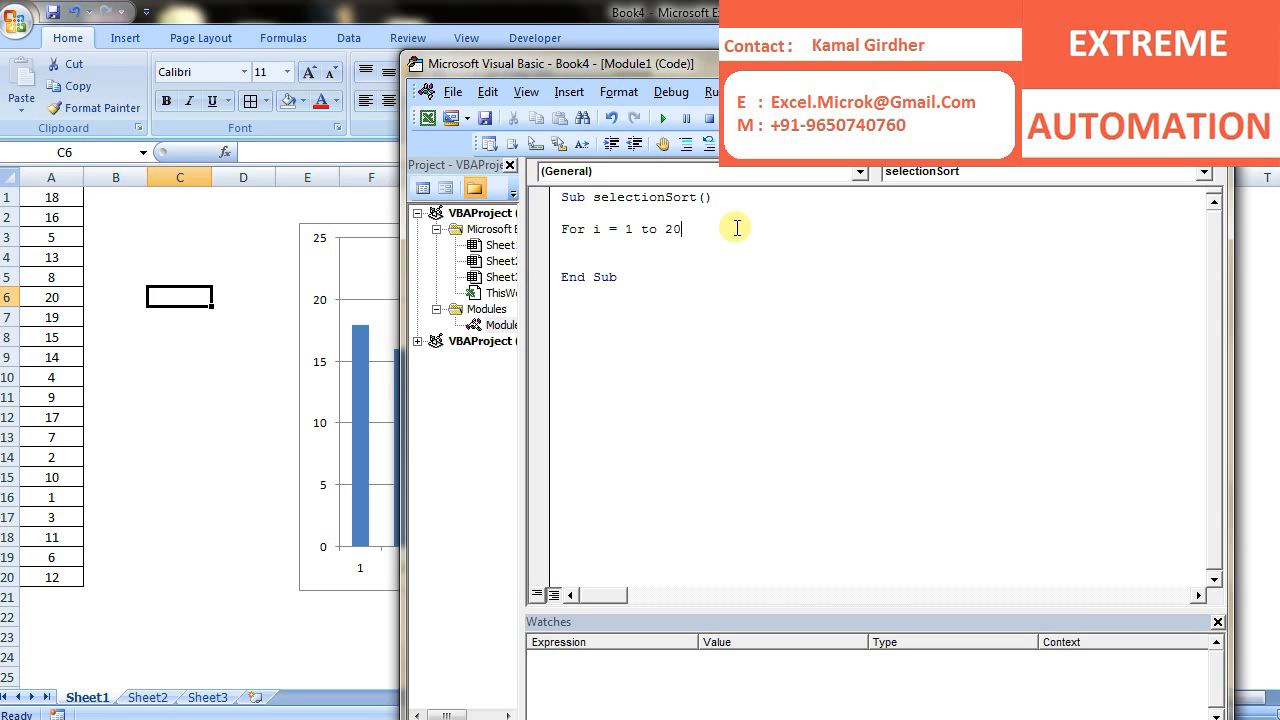
type("Nex")
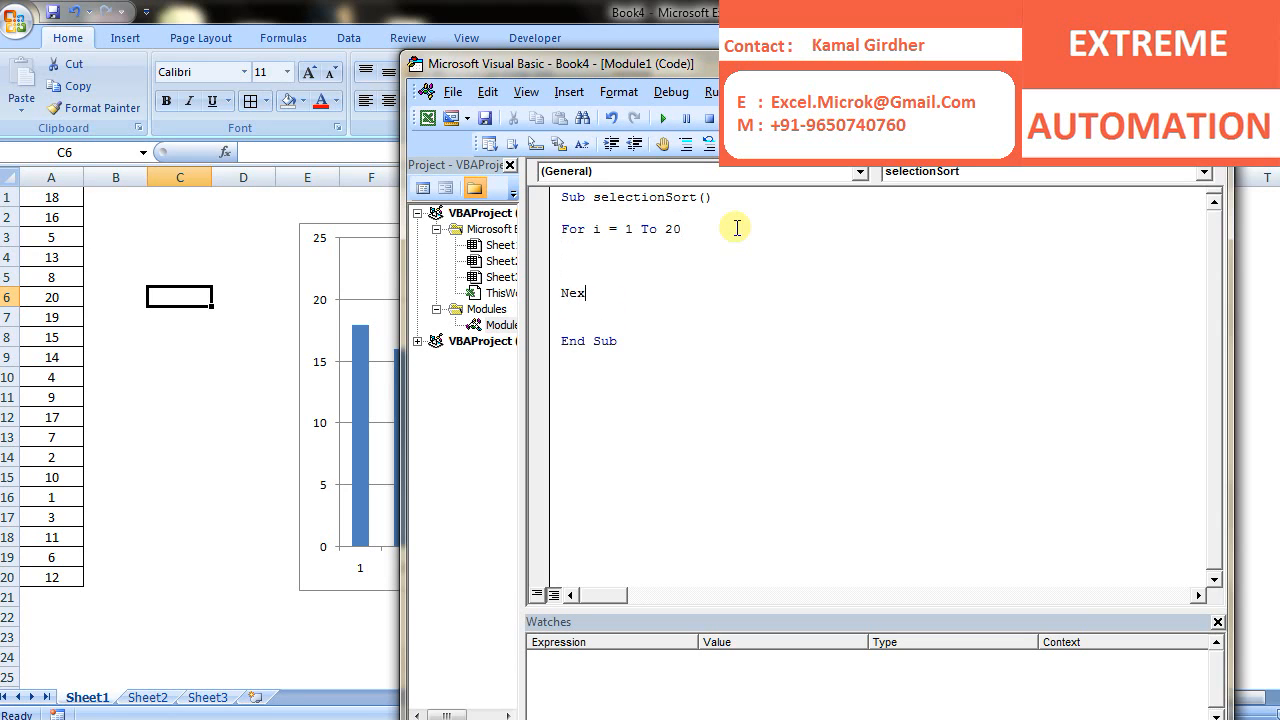
type("F")
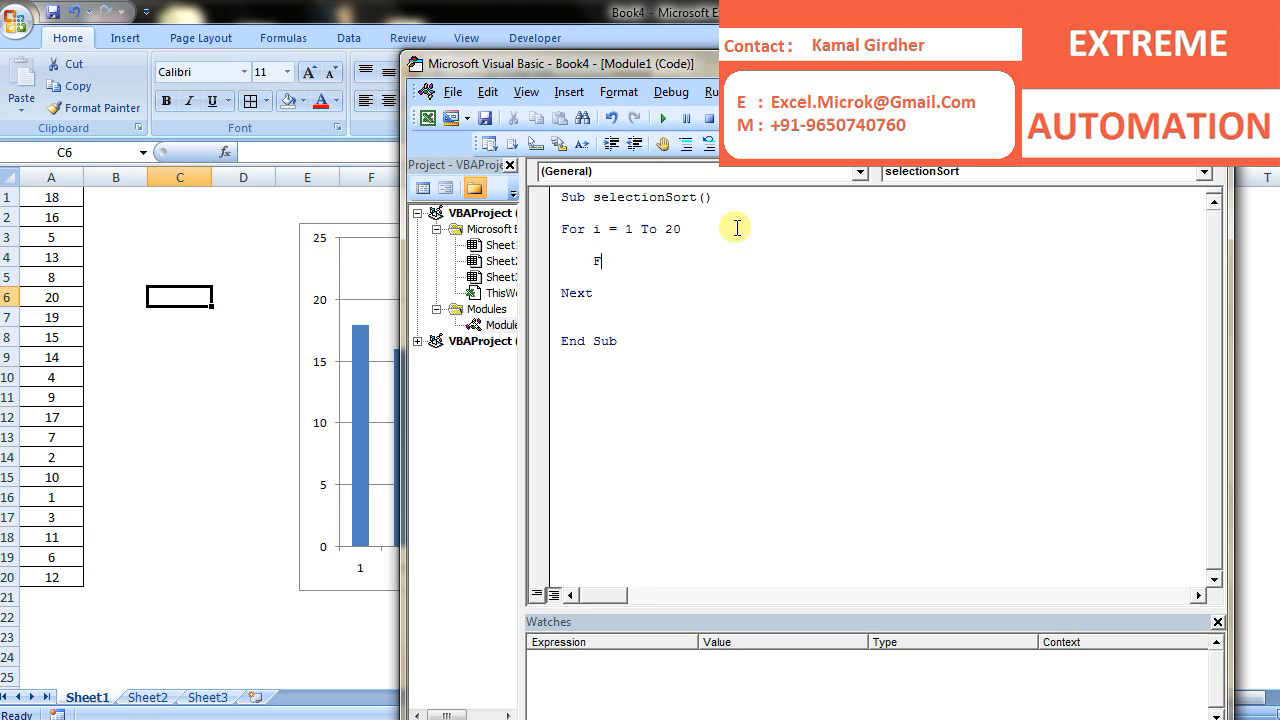
type("or j =")
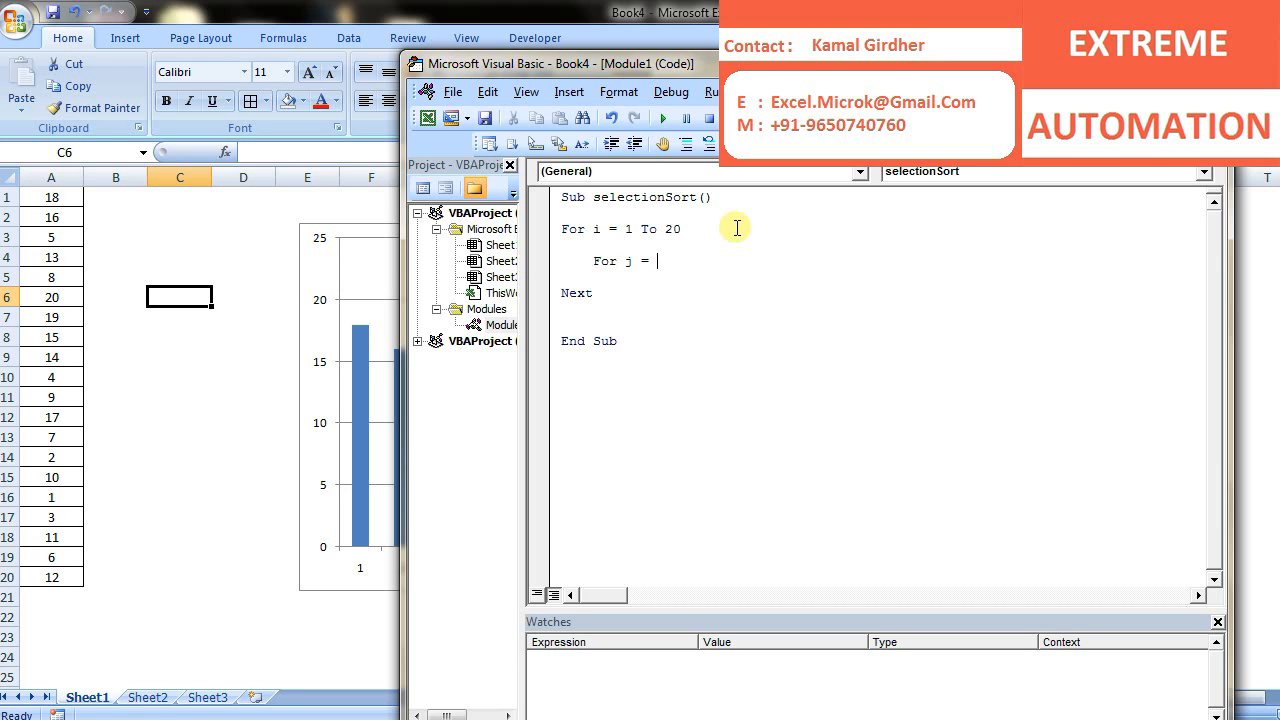
type("i")
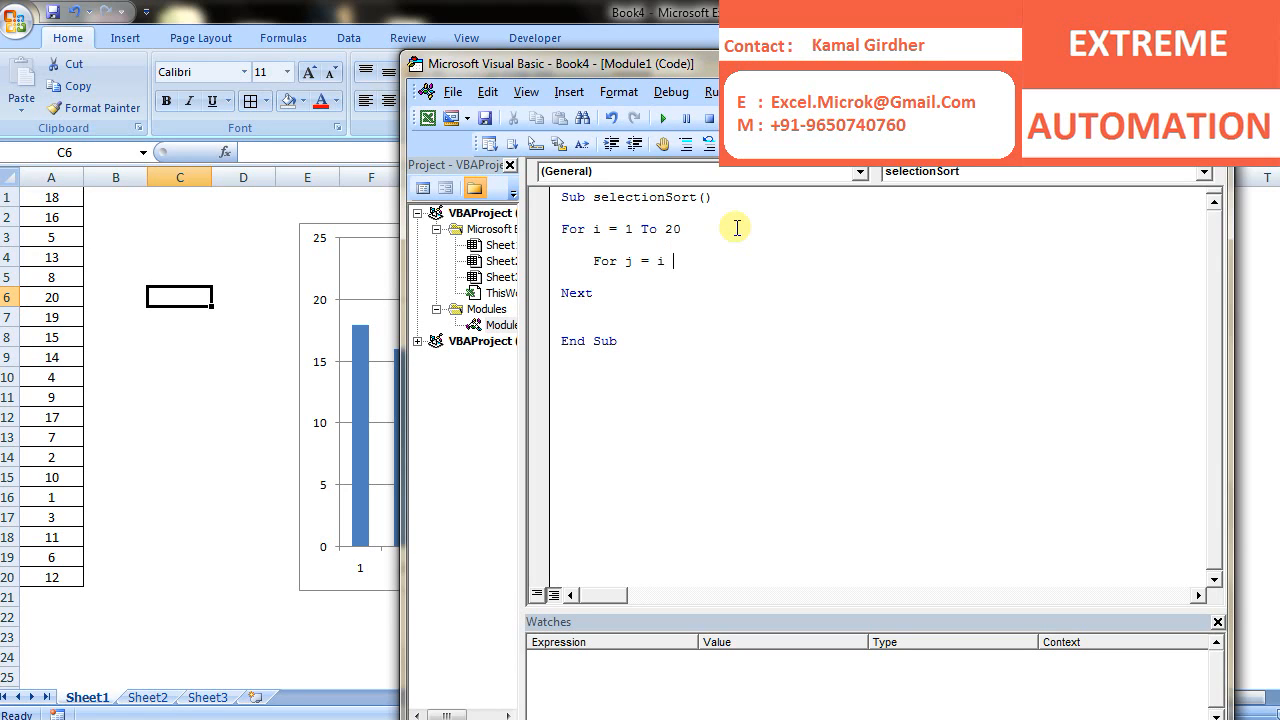
type("to")
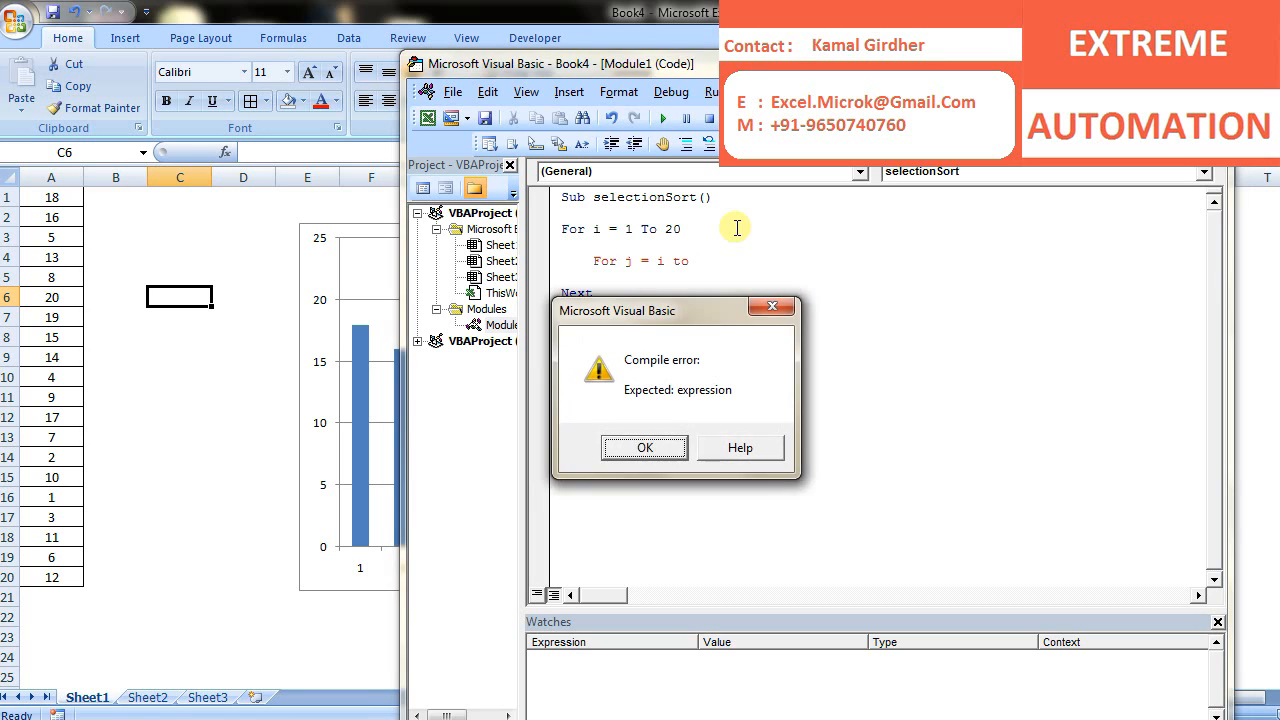
left_click(644, 447)
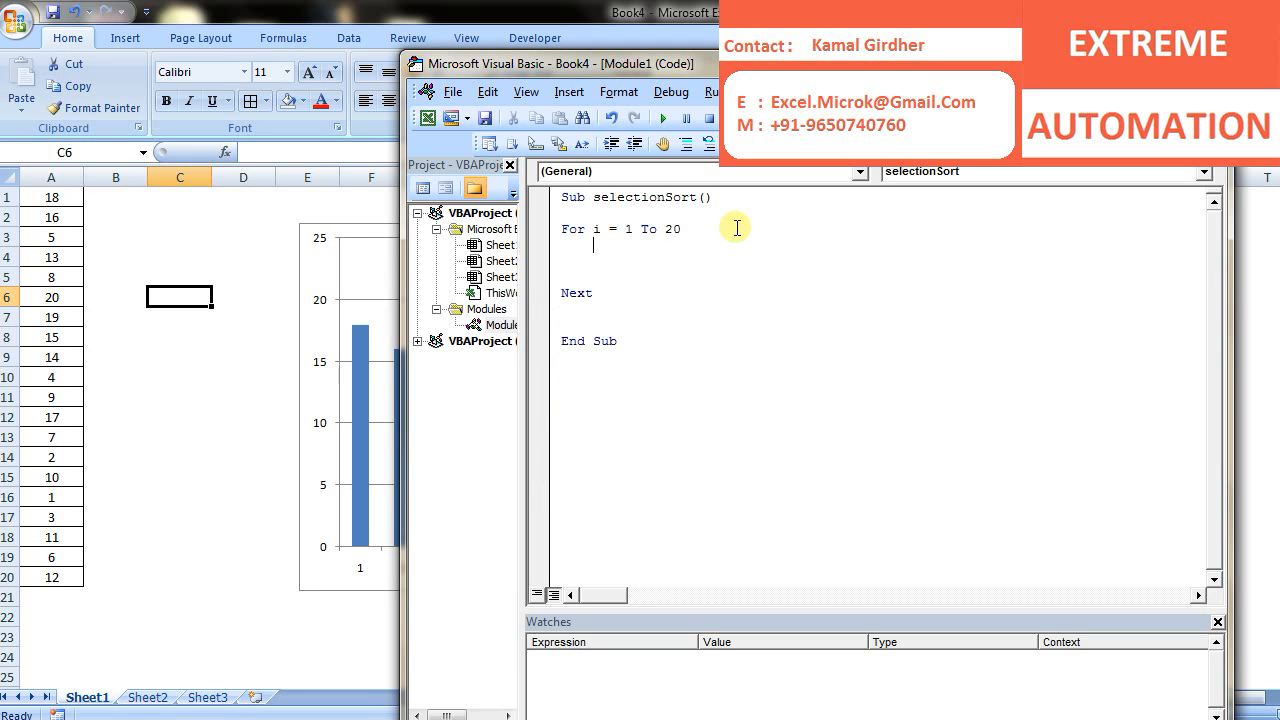
Step: Add tmp = i inside the outer loop and begin the For j line
type("tmp =")
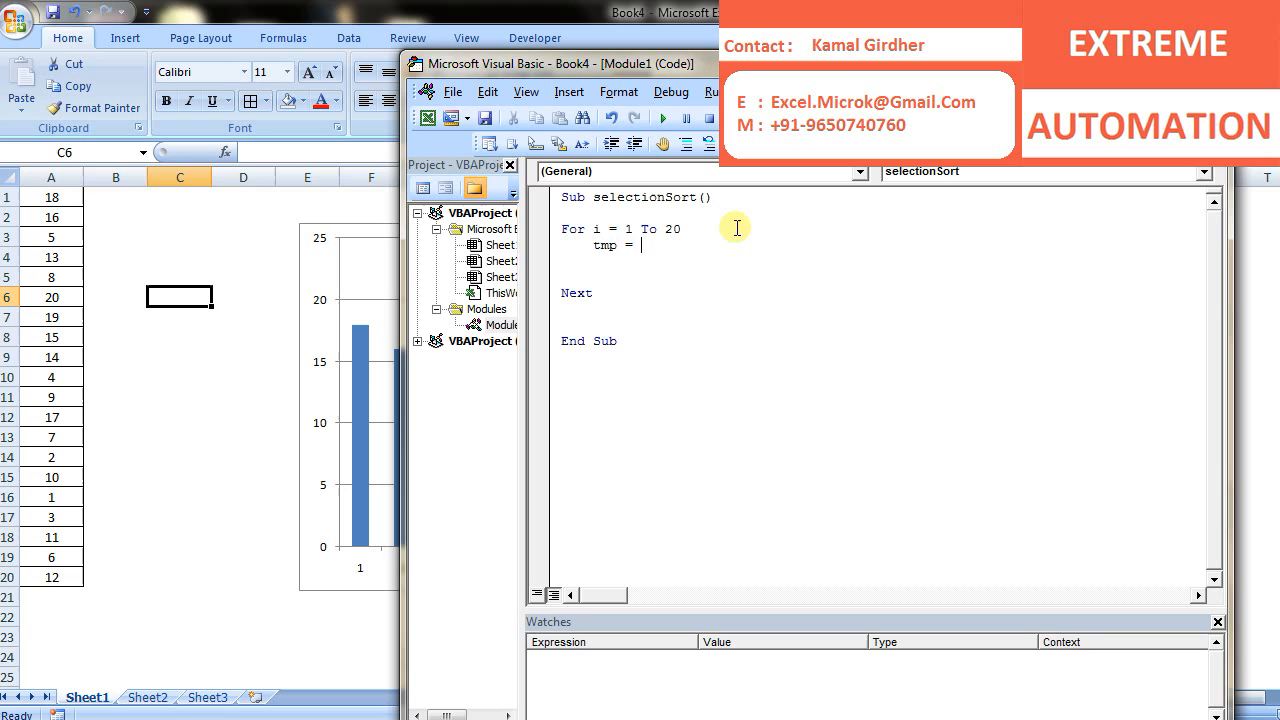
type("i")
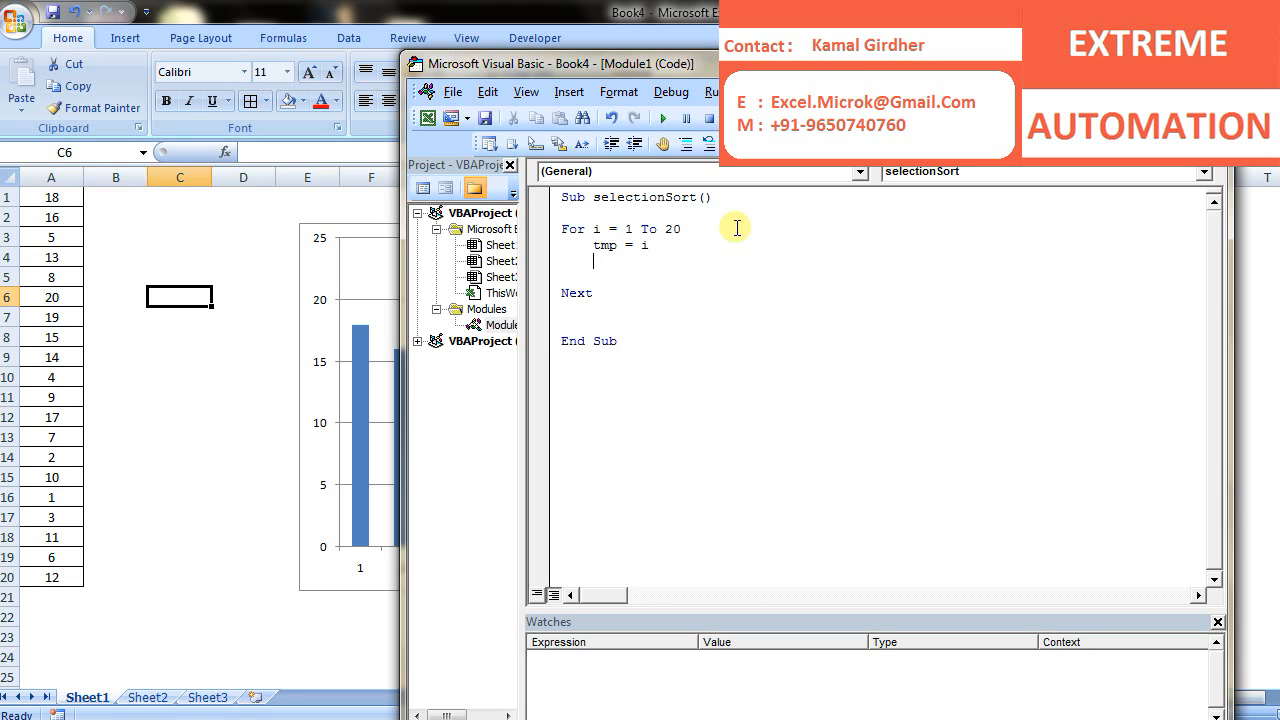
type("for j")
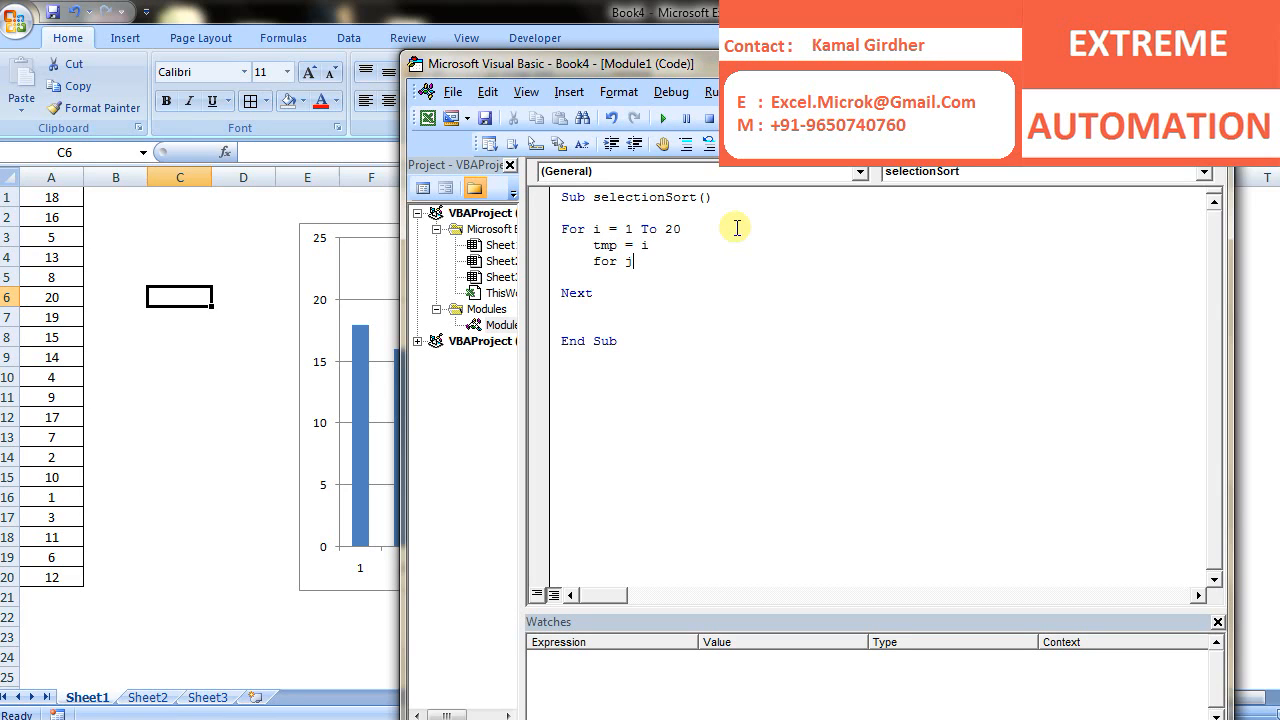
type("=")
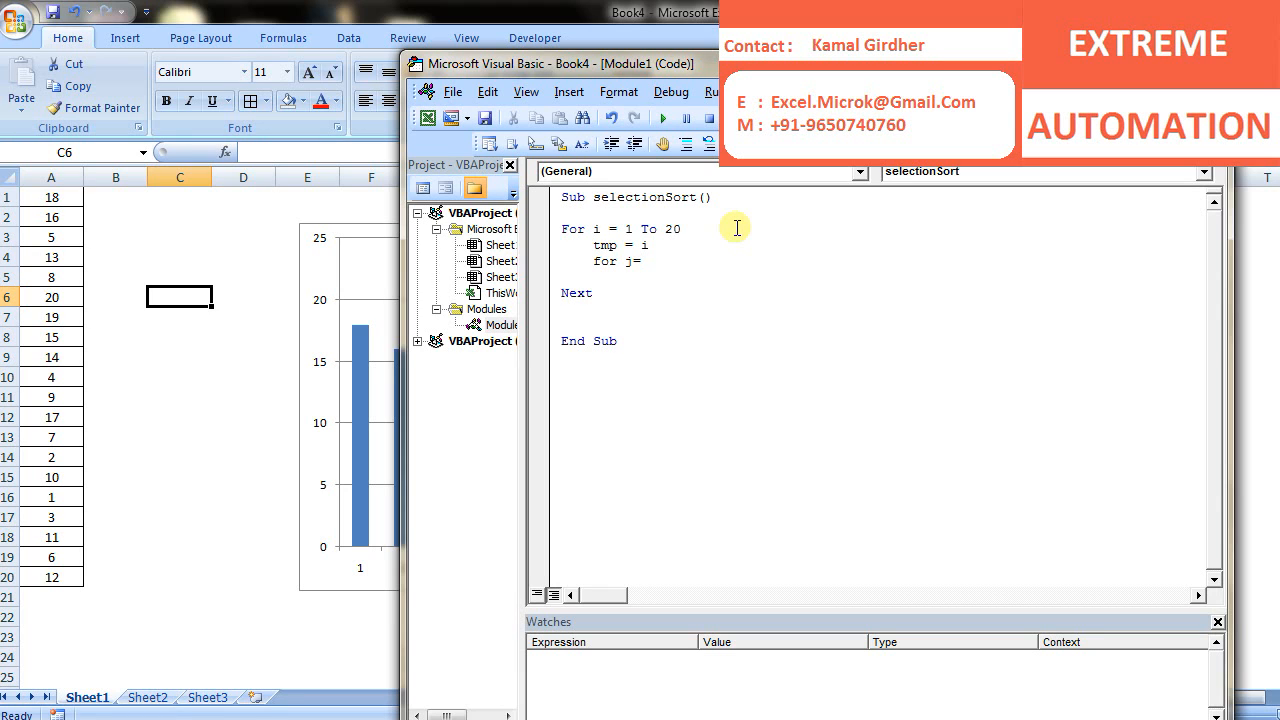
Step: Complete the inner loop as For j = i + 1 To 20 and close it with Next
type("i+")
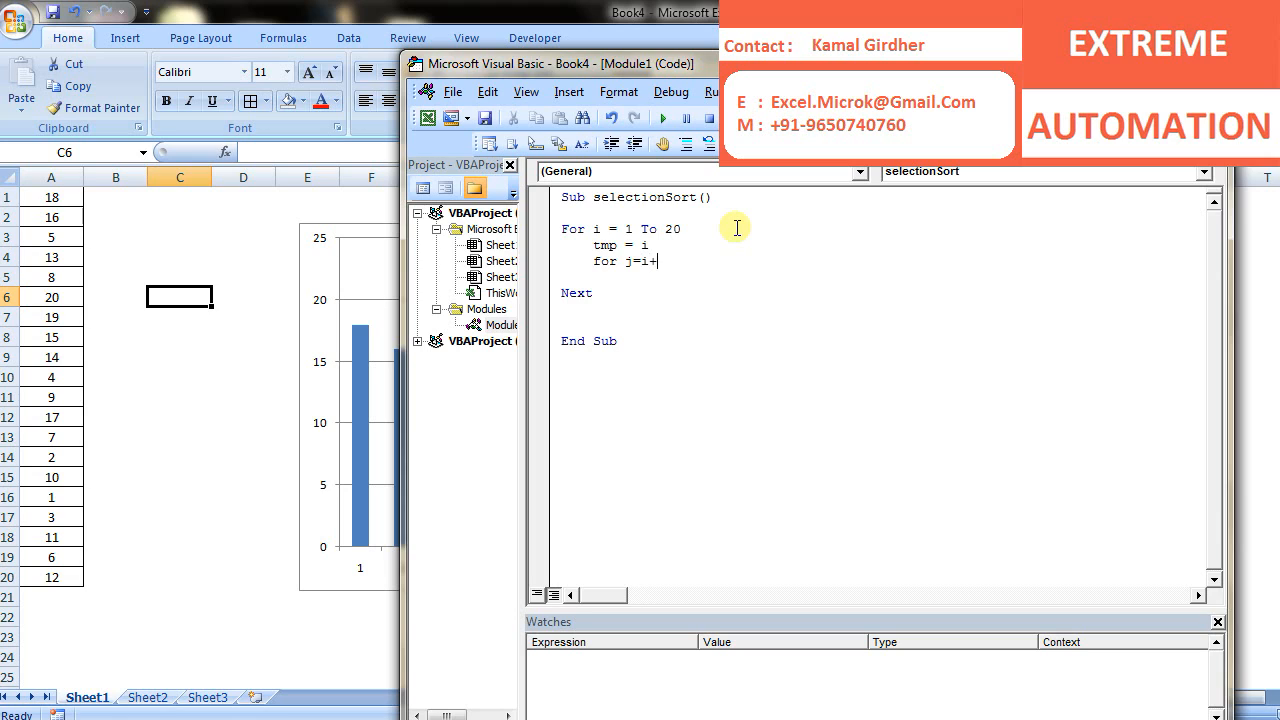
type("1 tp")
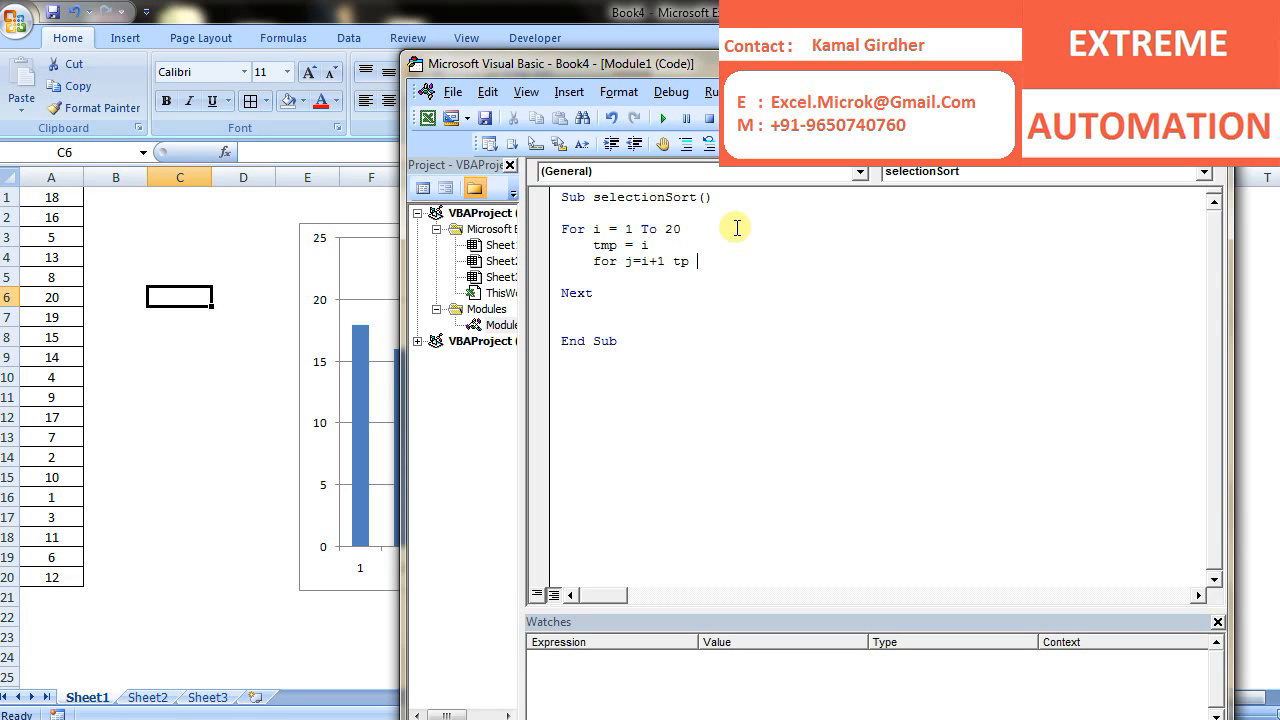
type("o 20")
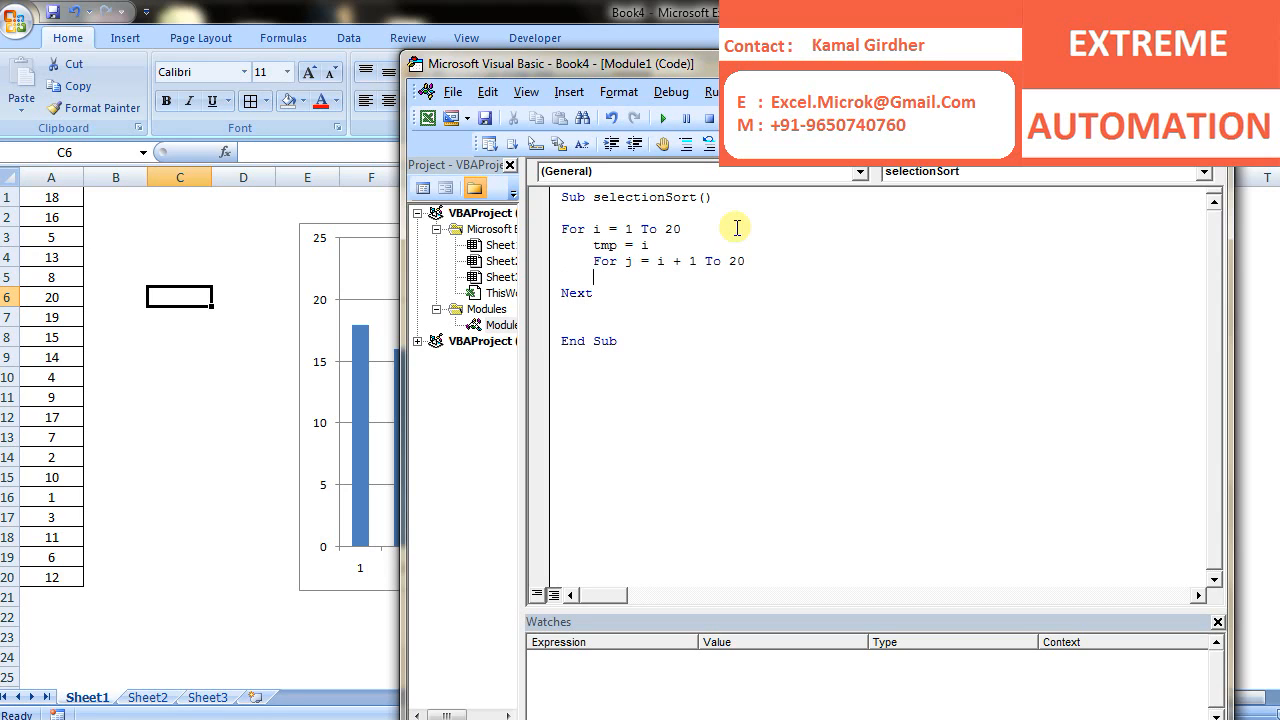
type("Next")
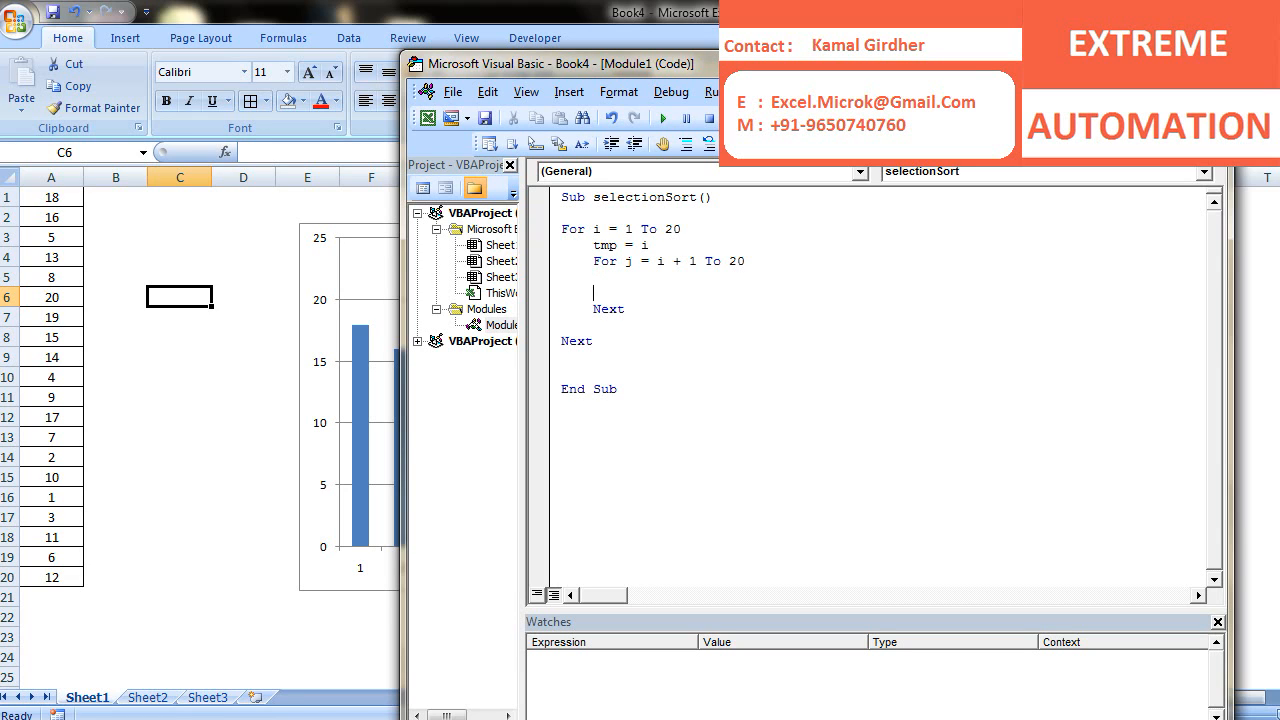
mouse_move(645, 331)
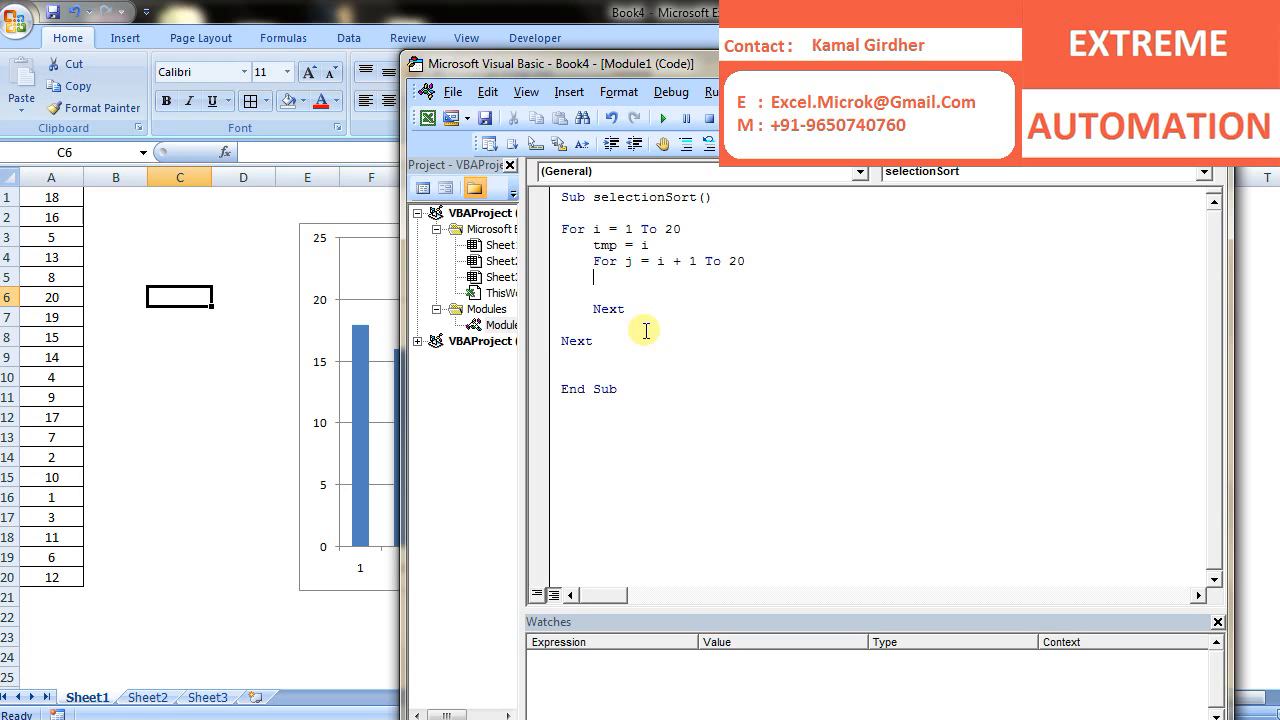
Step: Add If Cells(j, 1) < Cells(tmp, 1) Then tmp = j, End If inside the inner loop
type("If cells(j")
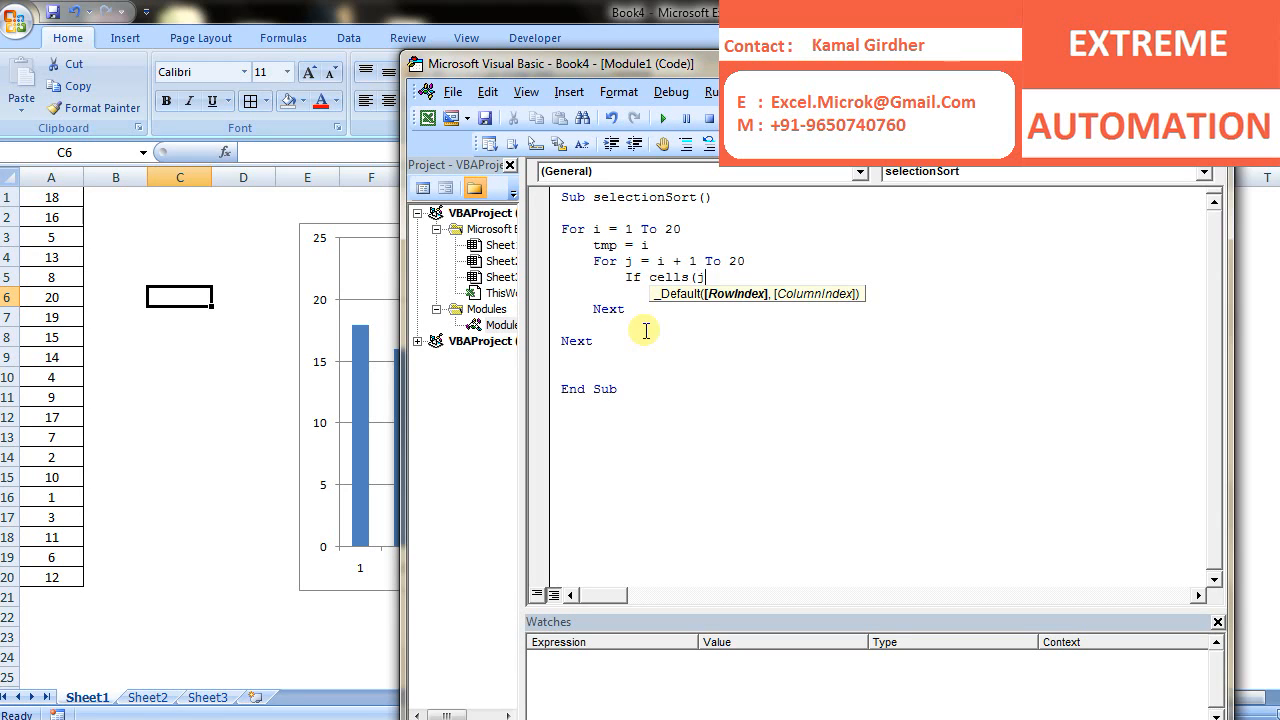
type(",1)")
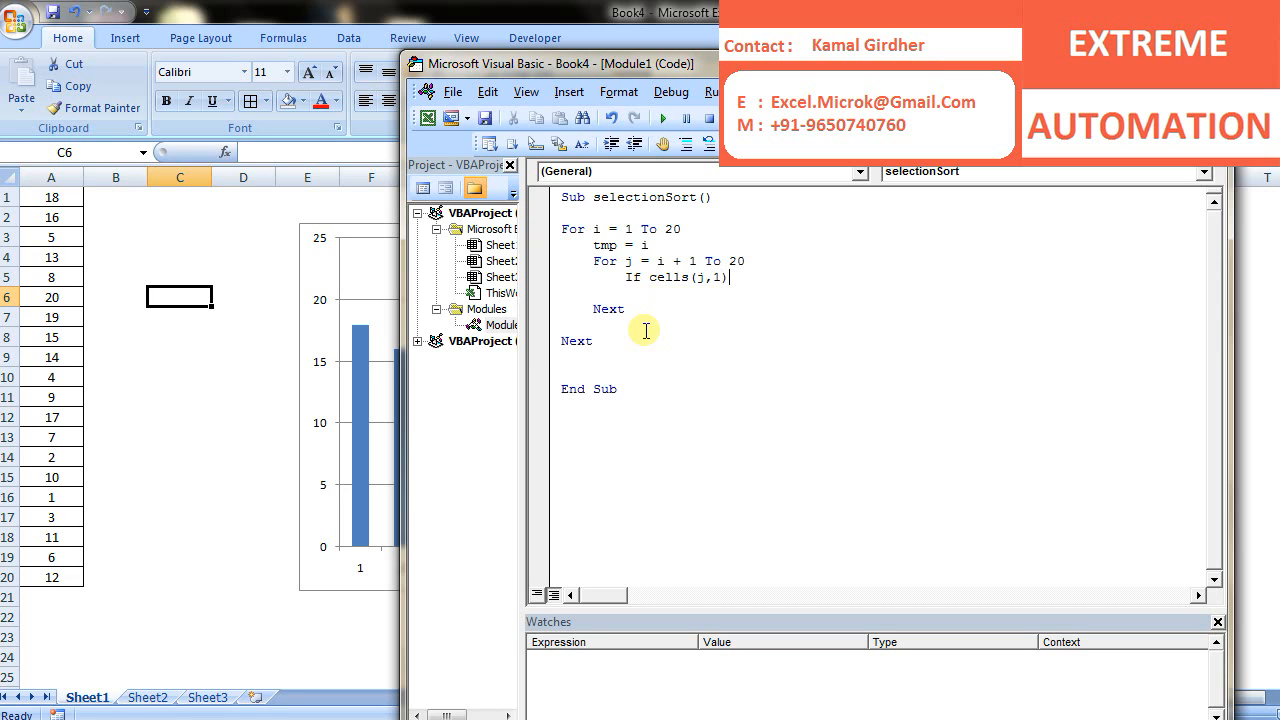
type("<cells")
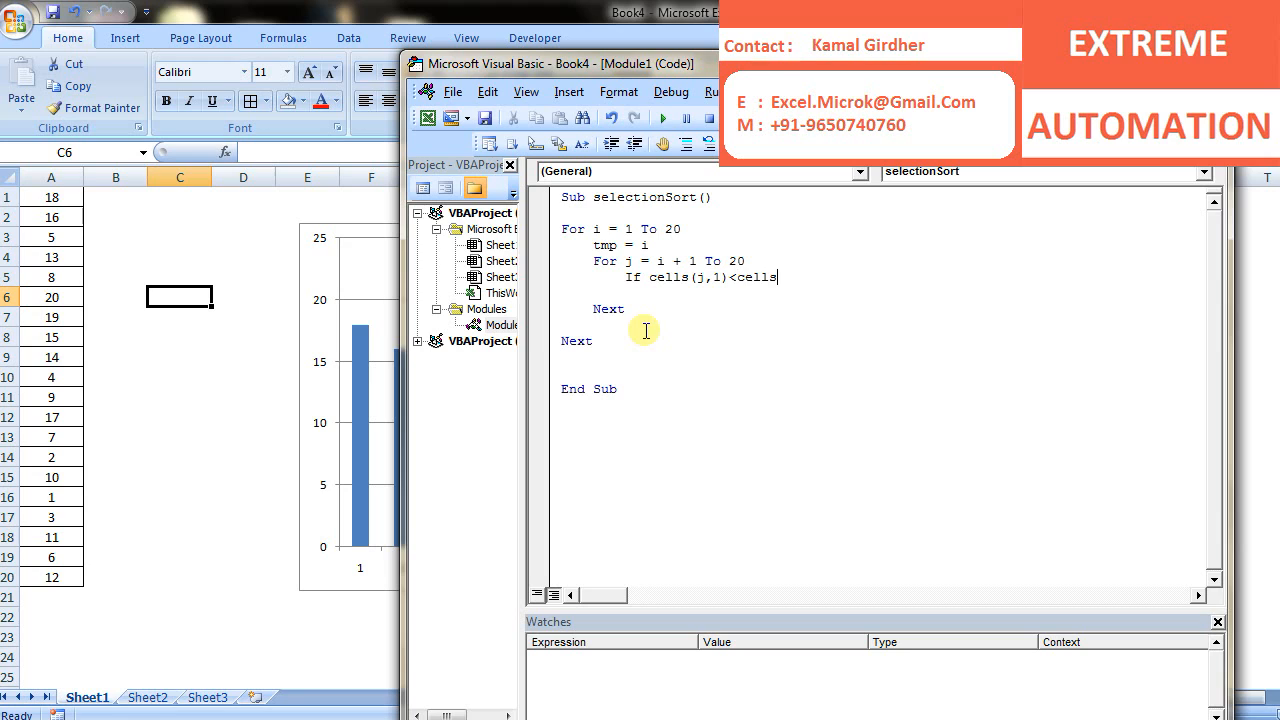
type("(tmp,1")
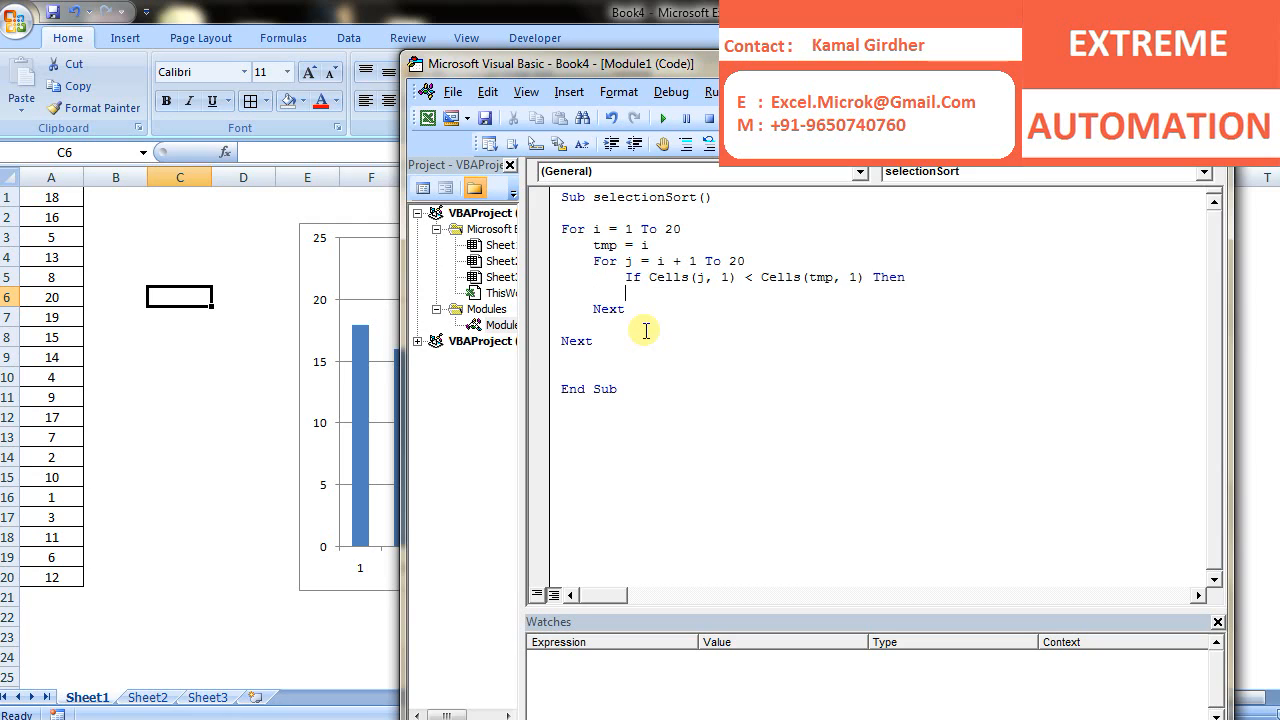
type("End If")
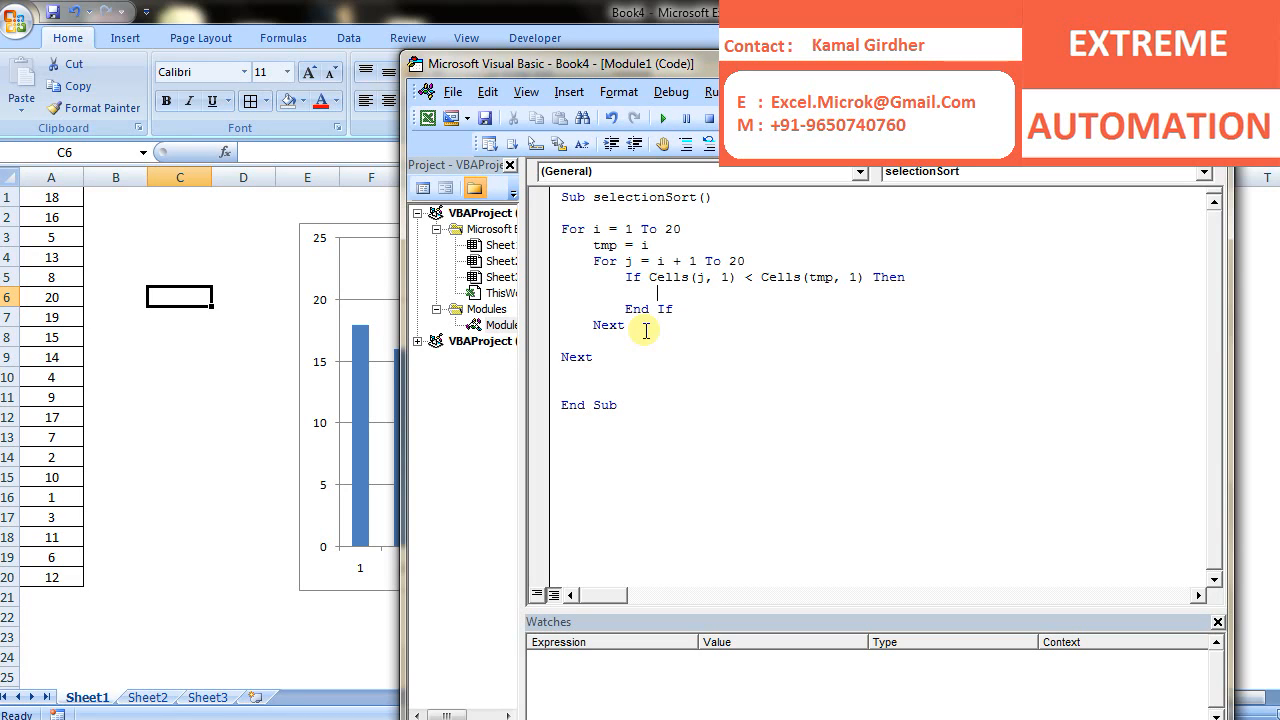
type("tmp =")
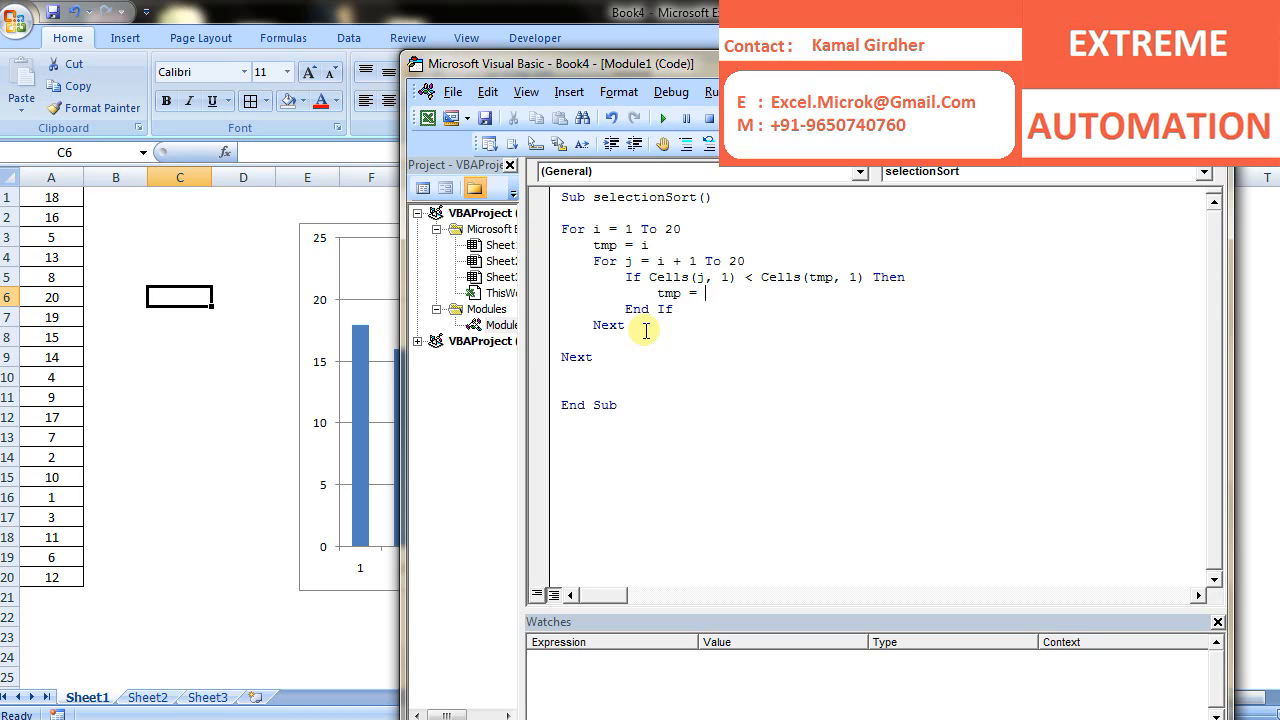
type("j")
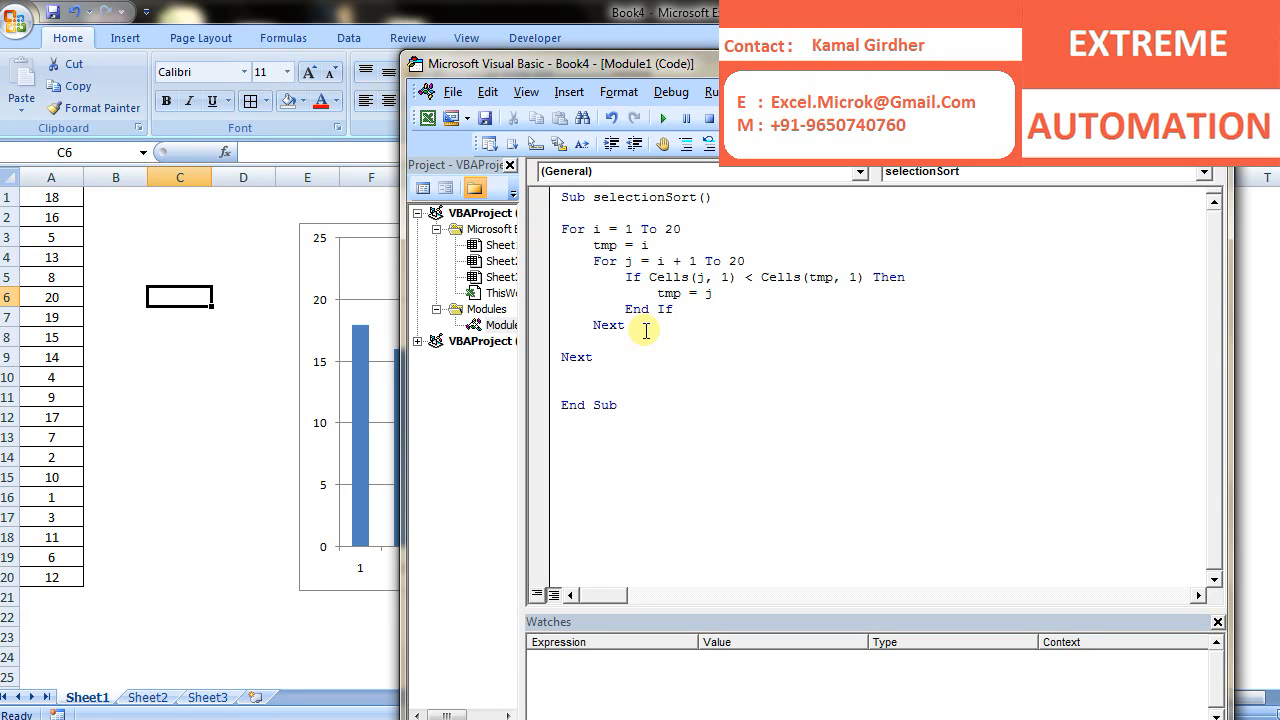
type("temp= c")
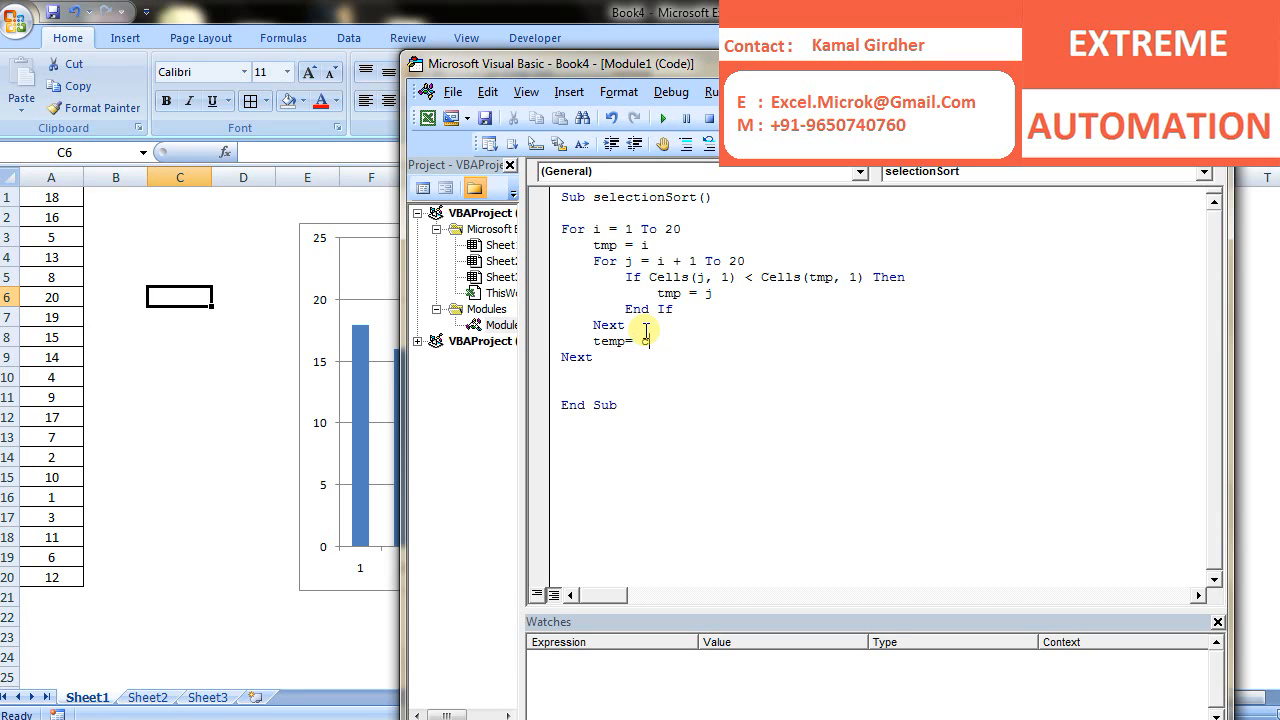
Step: Type the swap lines: temp = Cells(i, 1), Cells(i, 1) = Cells(tmp, 1), Cells(tmp, 1) = temp
type("Cells(")
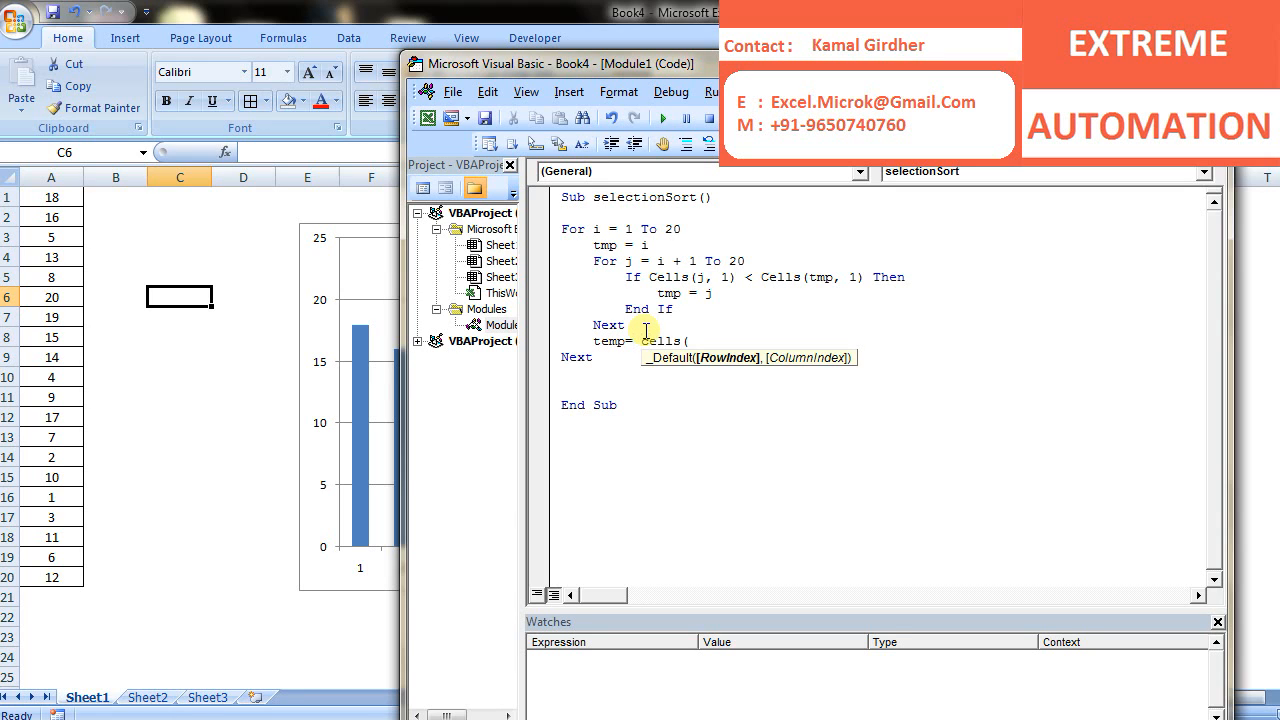
type("i, 1)")
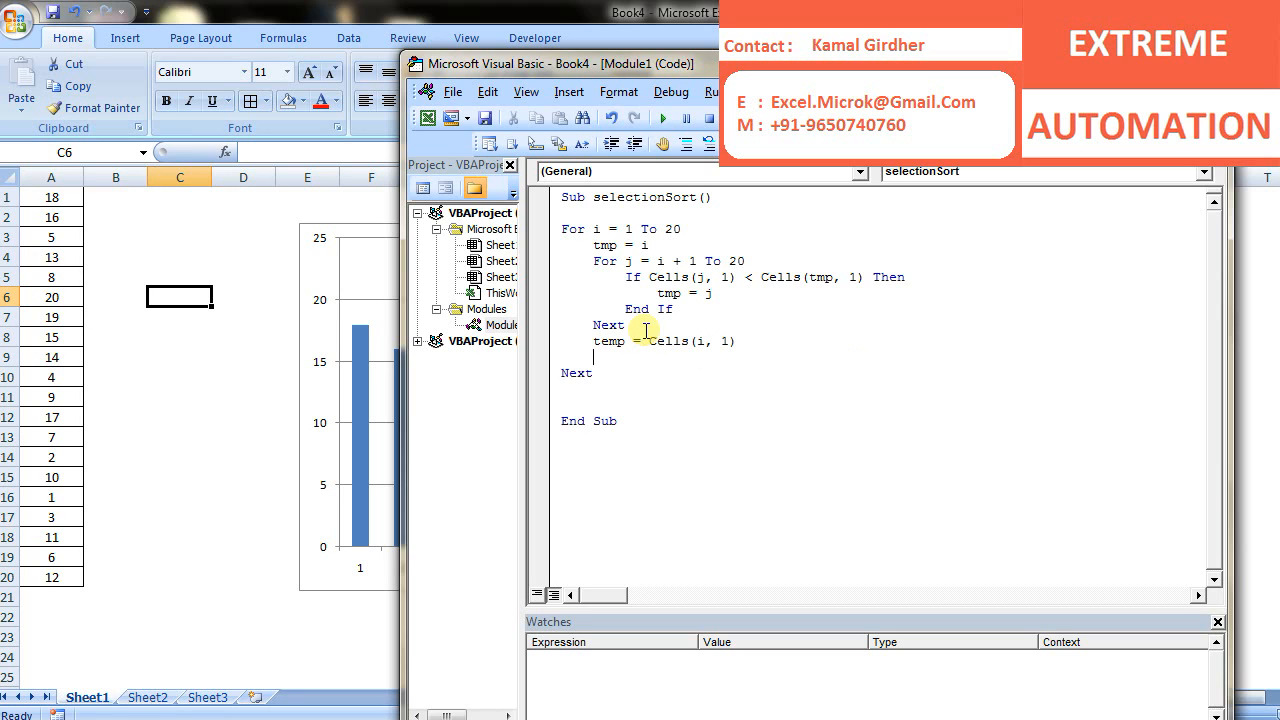
type("cells(i,1")
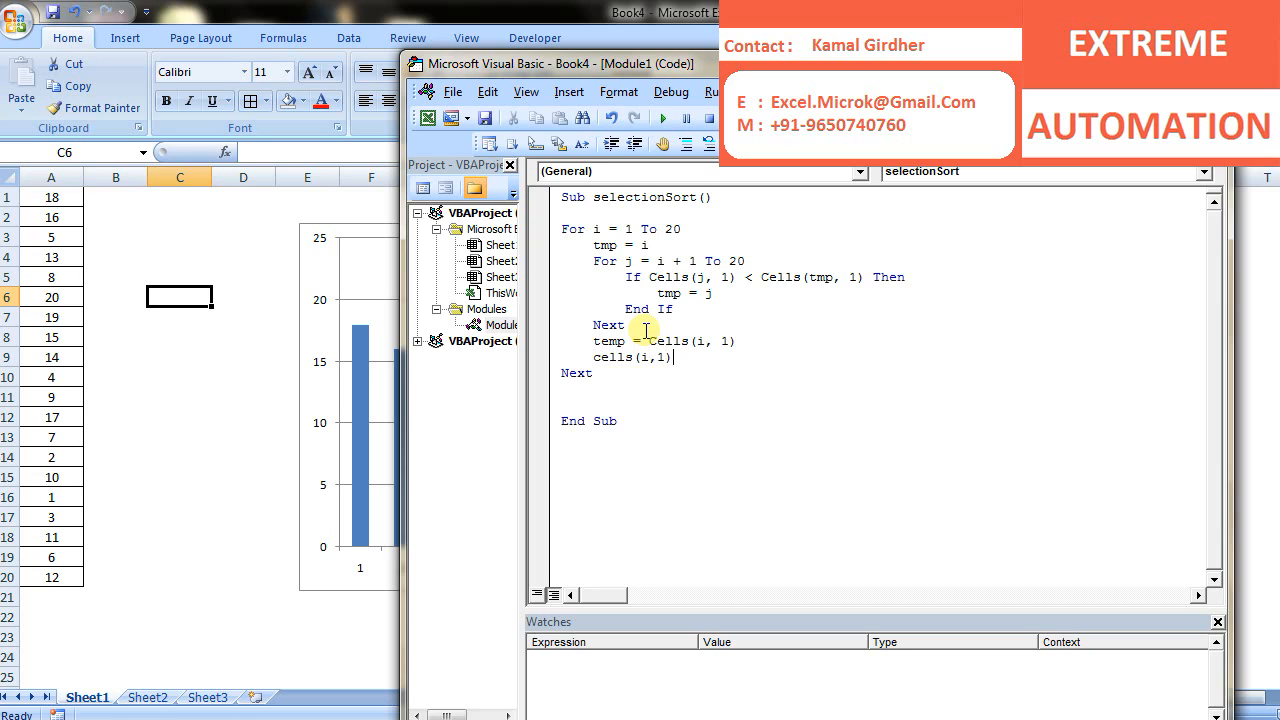
type("=cel")
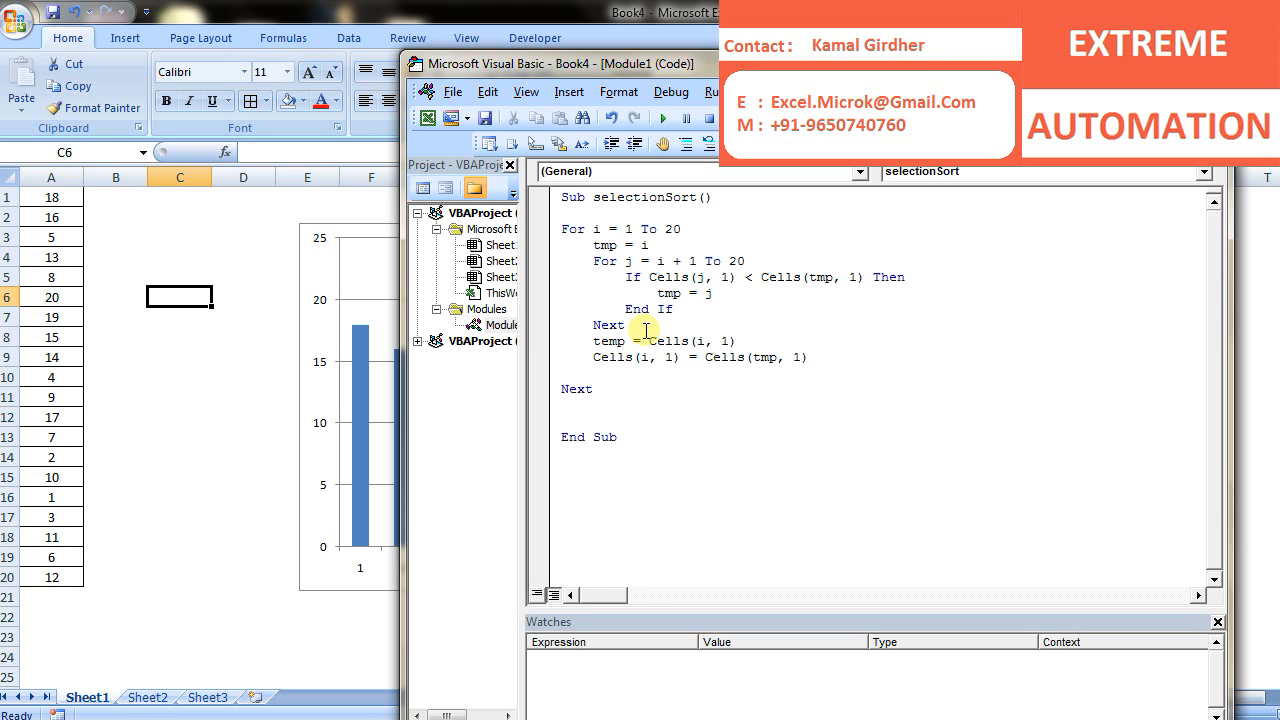
type("cells")
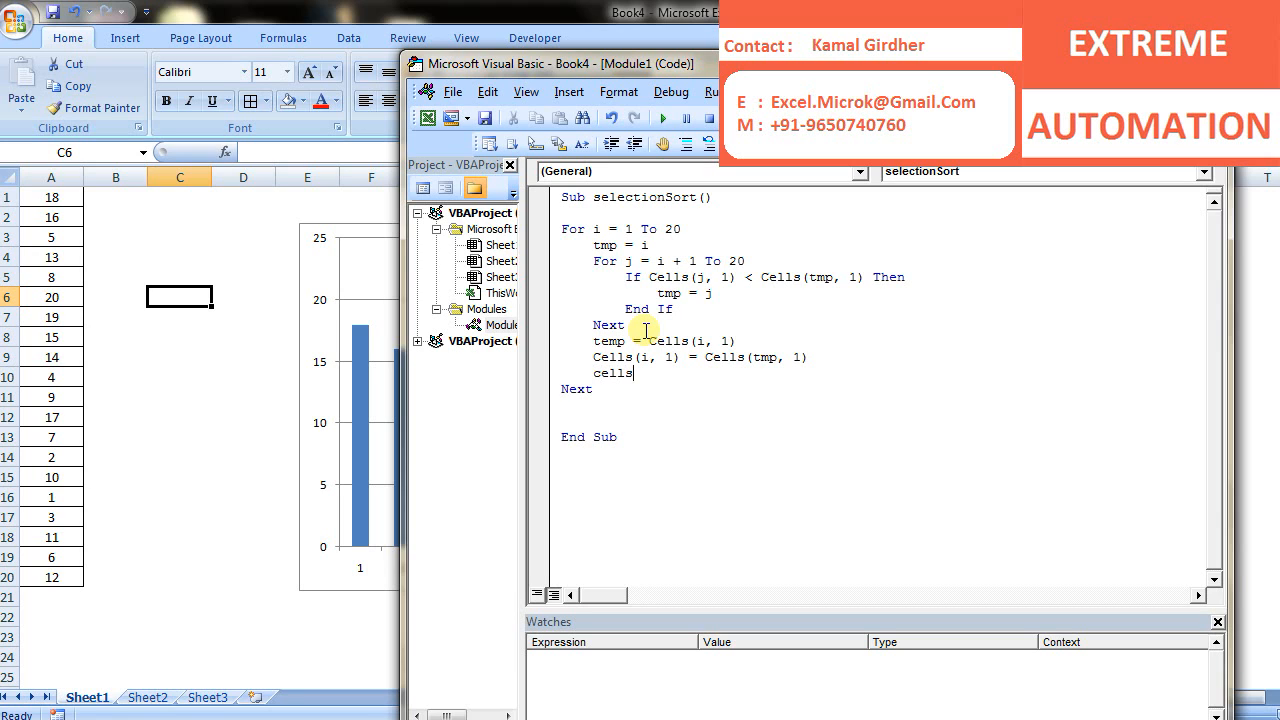
type("(tmp,1)")
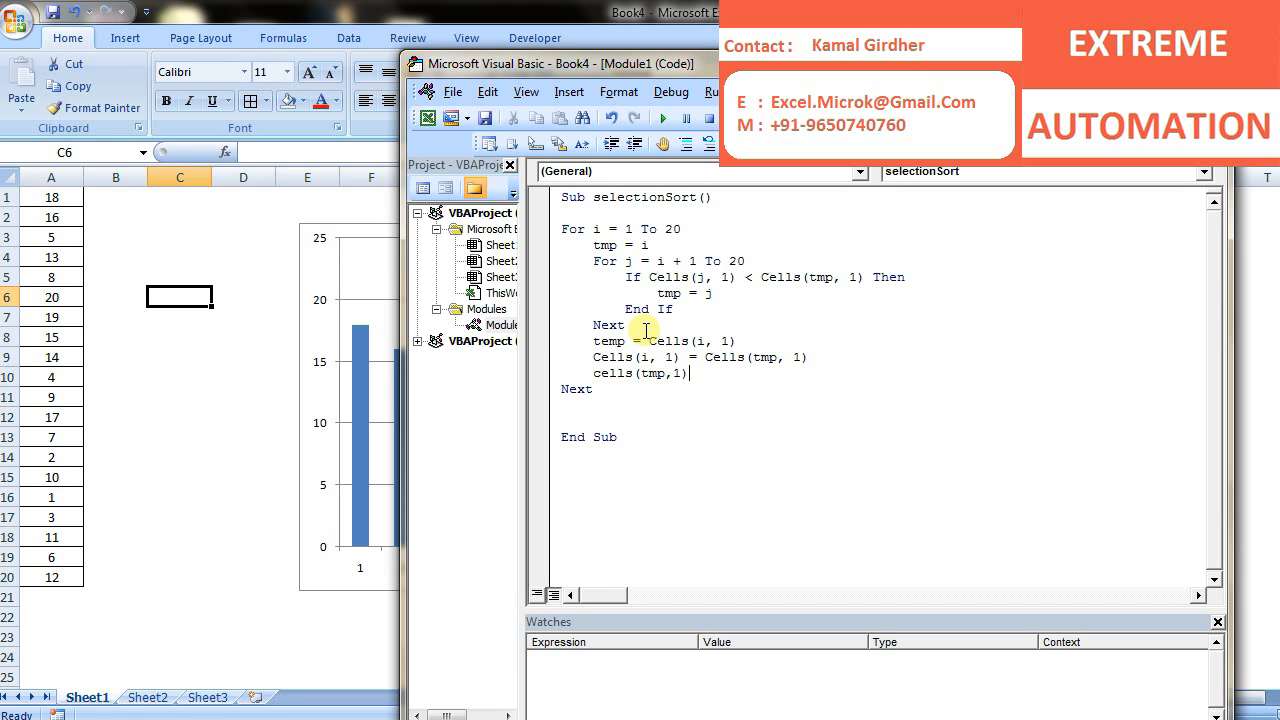
type("=temp")
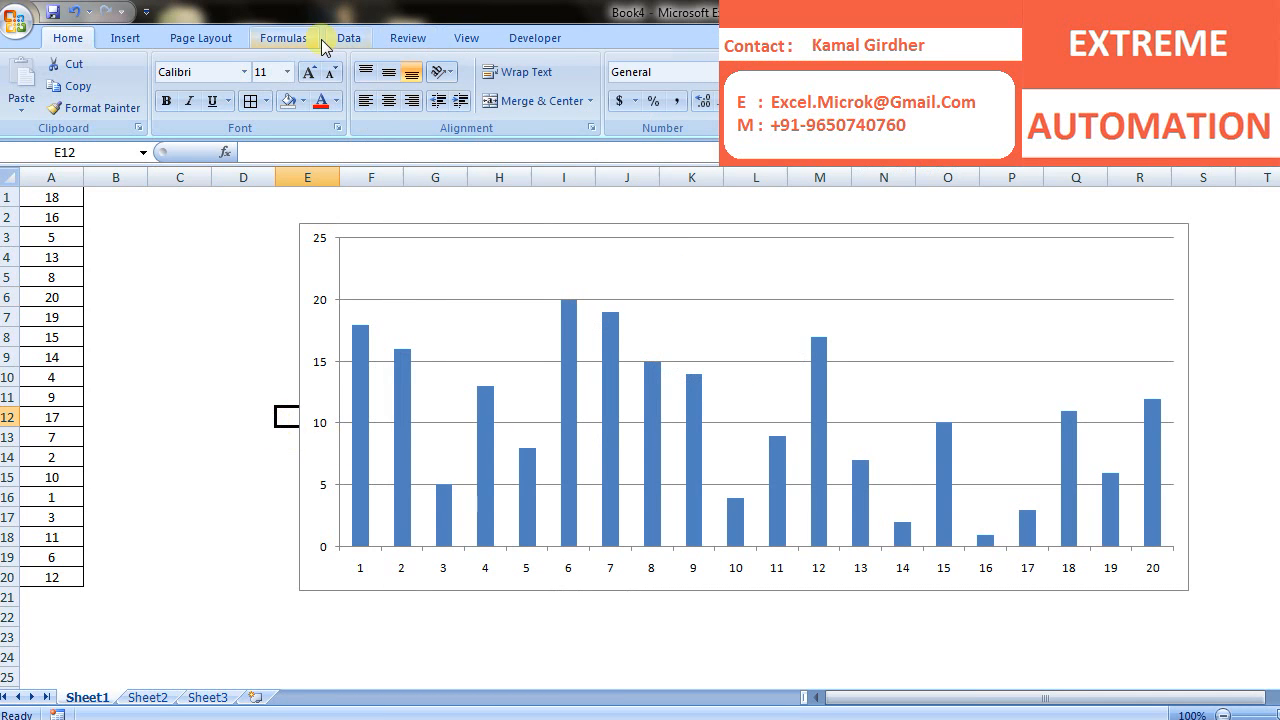
Step: Draw a SelectionSort button assigned to selectionSort beside column A, then run it to sort 1–20
left_click(215, 85)
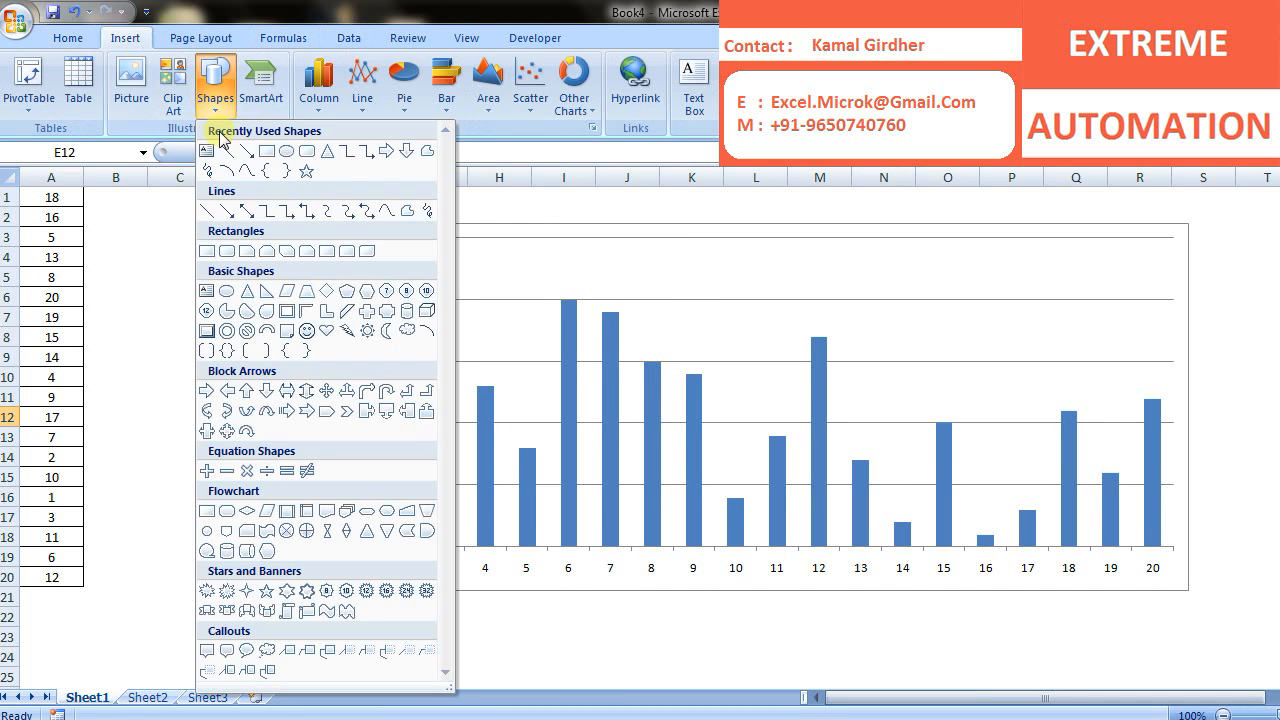
left_click(534, 38)
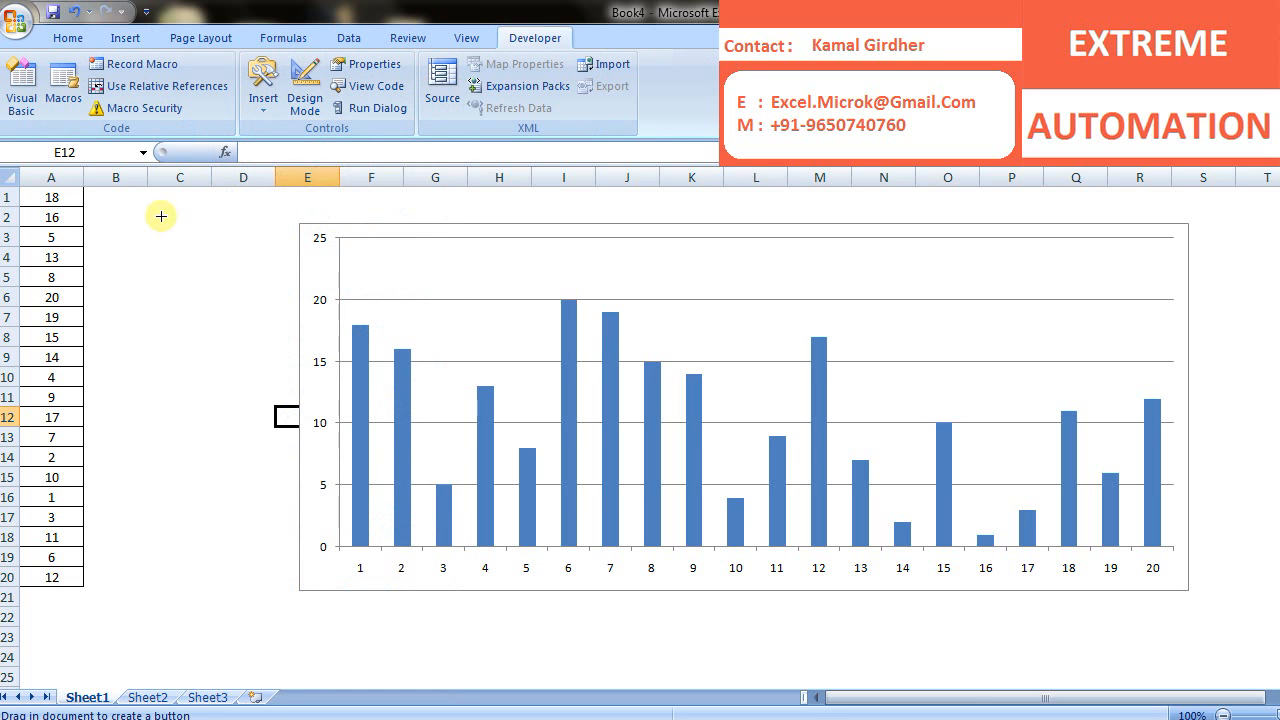
left_click_drag(140, 225, 255, 278)
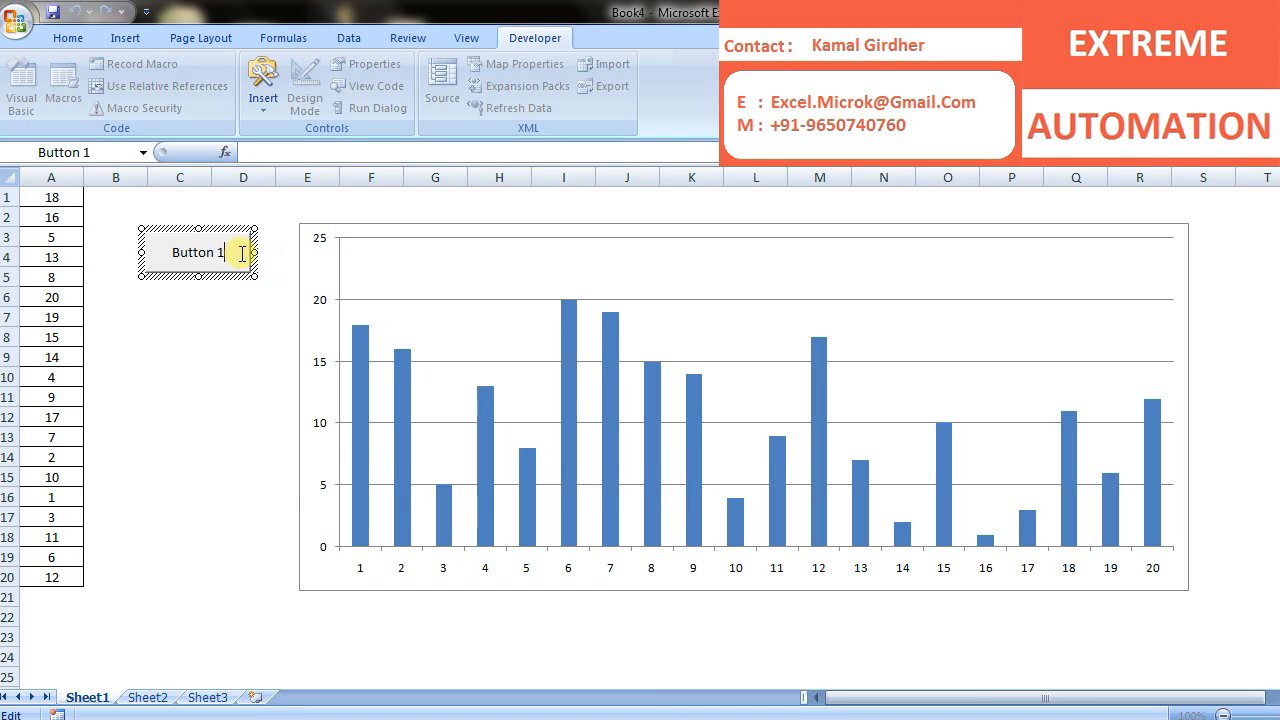
type("Selecti")
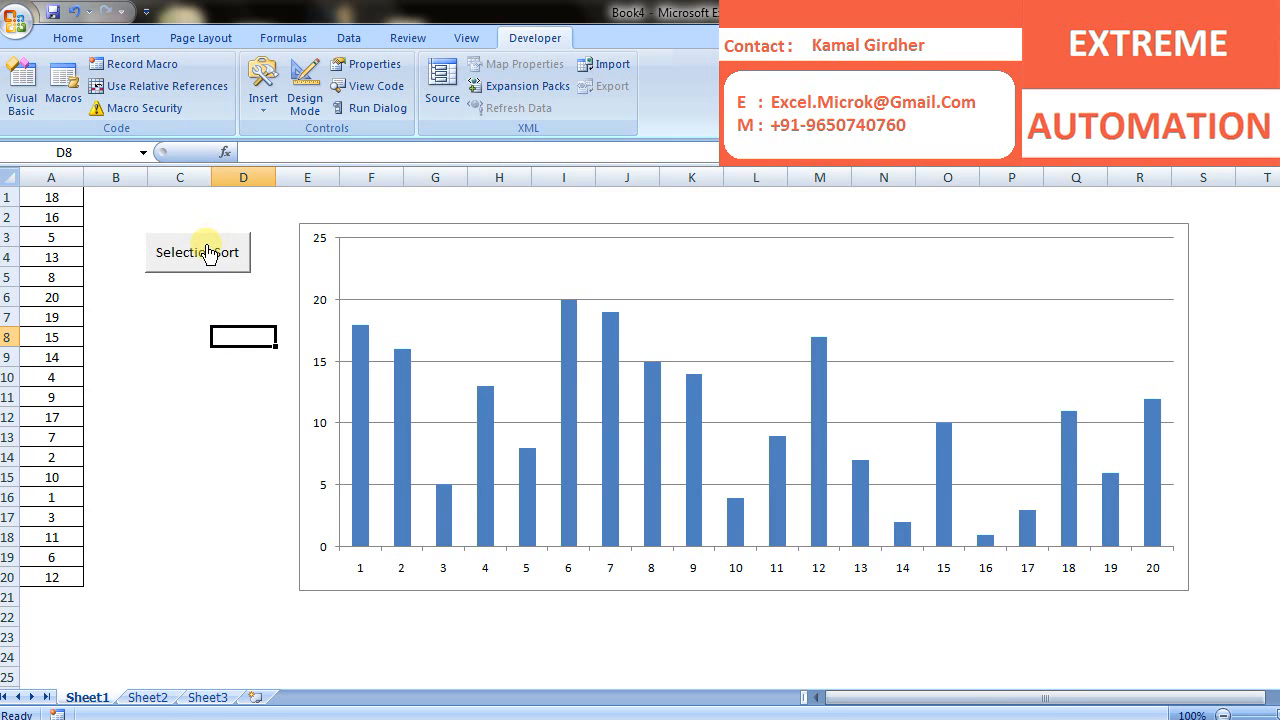
left_click(197, 252)
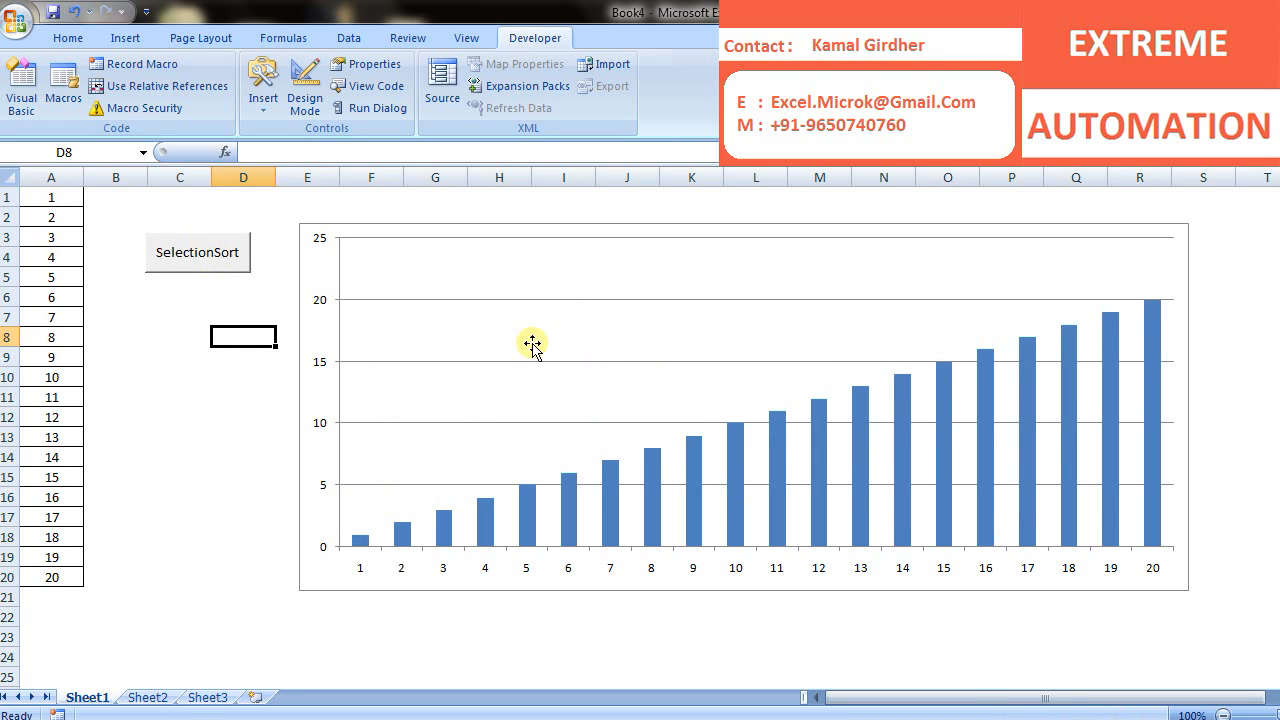